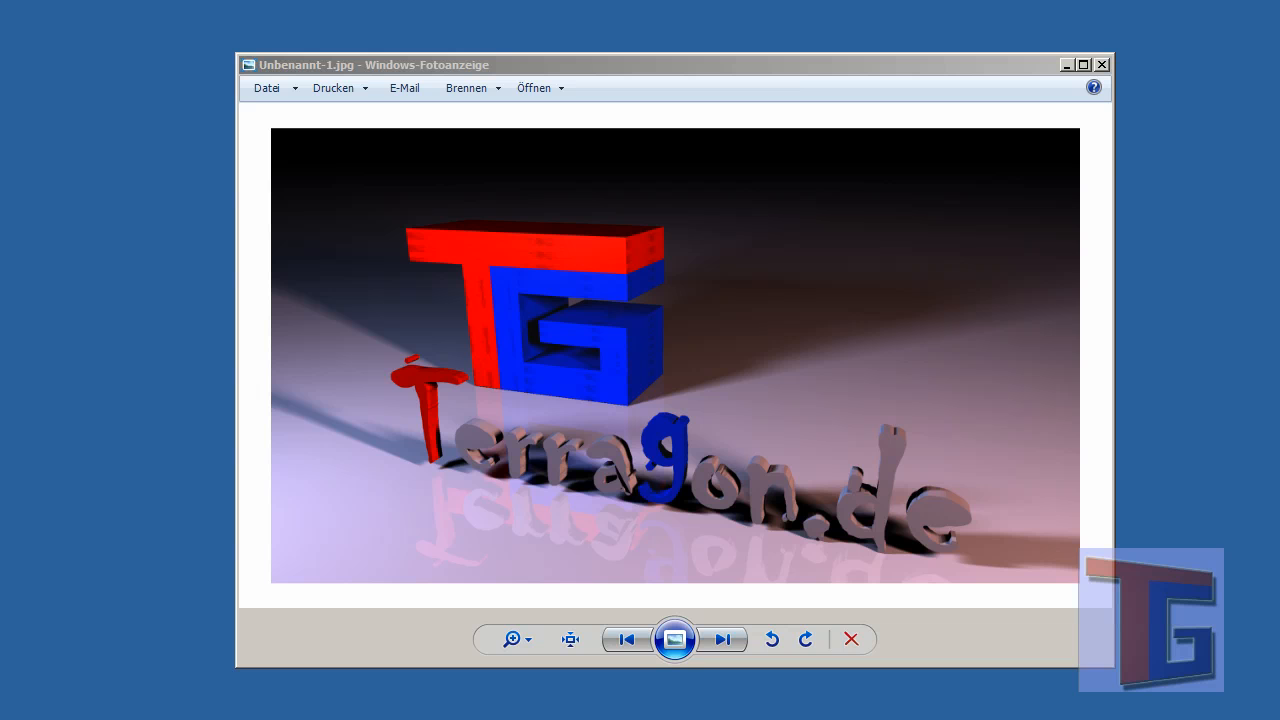
mouse_move(1186, 268)
text(Anaglyph Video)
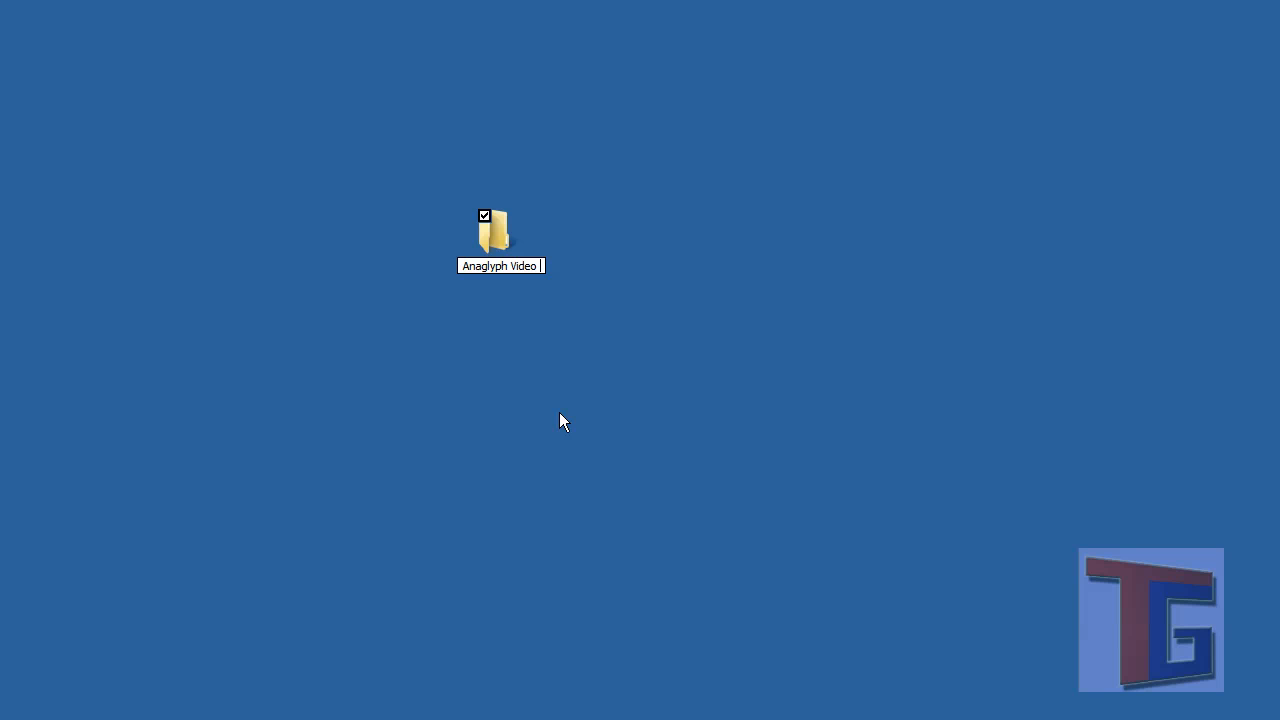
- Name the desktop folder 'Anaglyph Video Test', open it, and preview the 00016.MTS clip
text(Tel)
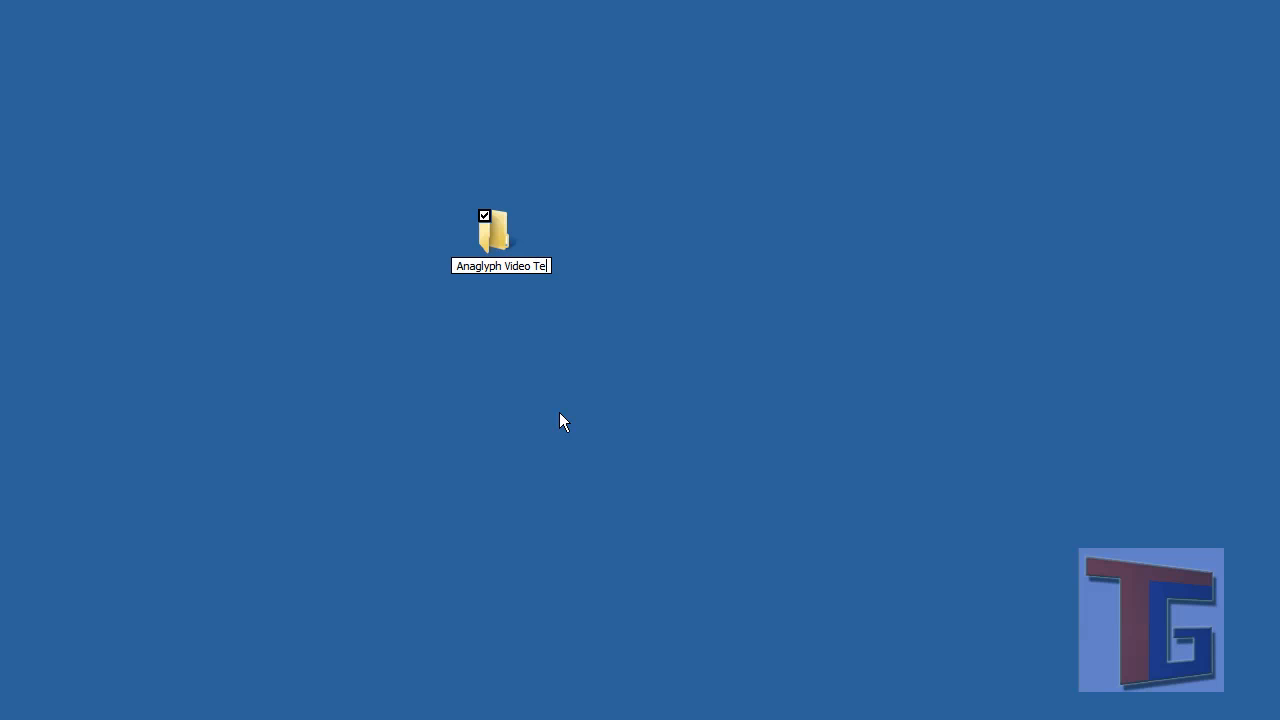
double_click(493, 232)
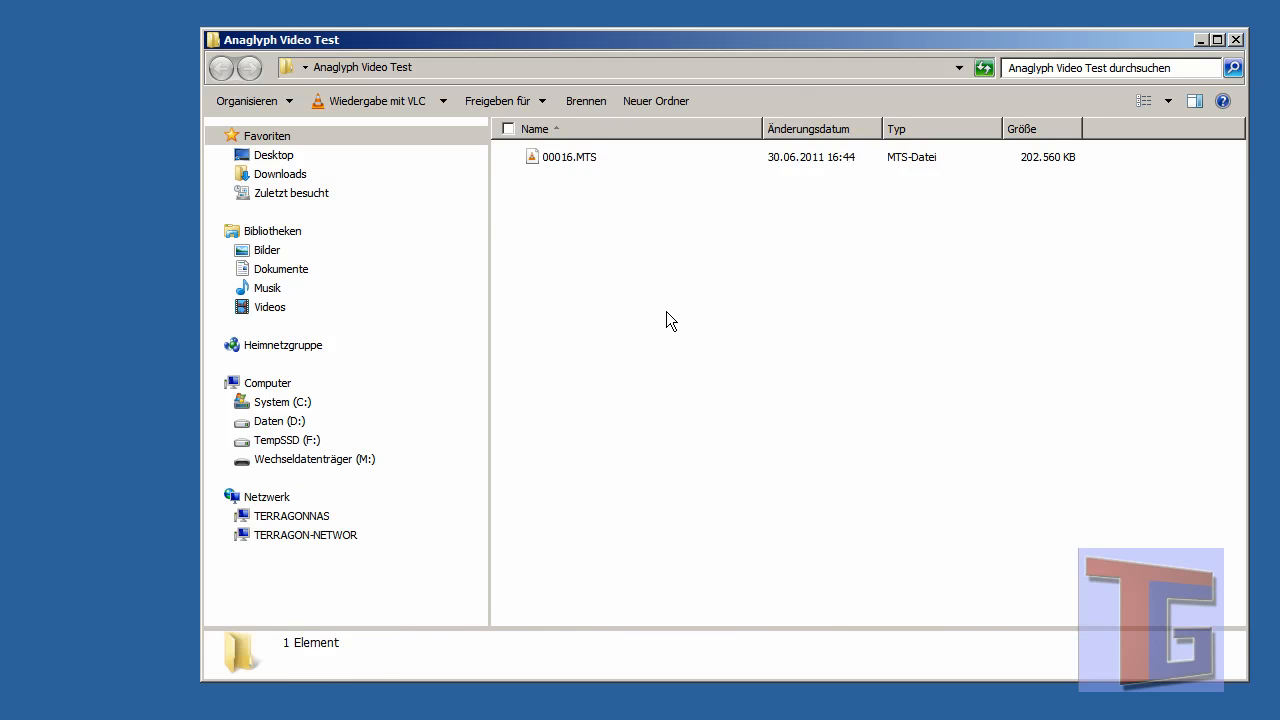
right_click(670, 320)
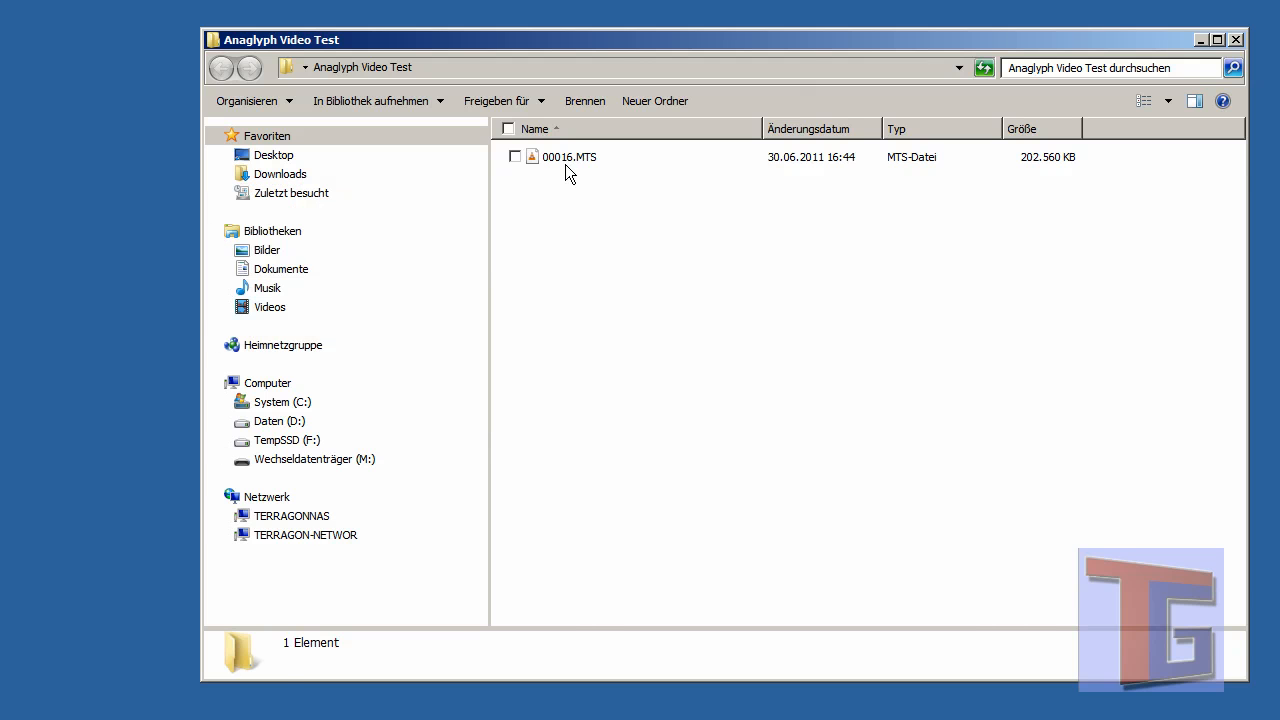
double_click(570, 156)
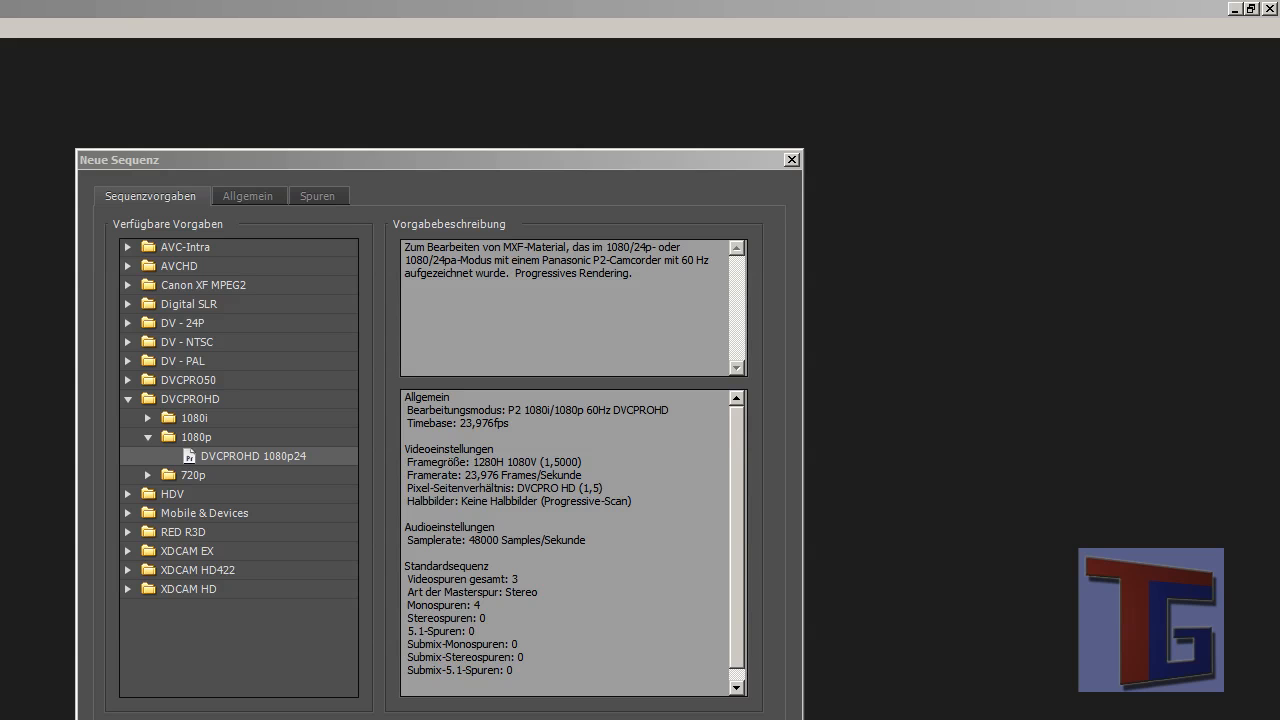
mouse_move(227, 475)
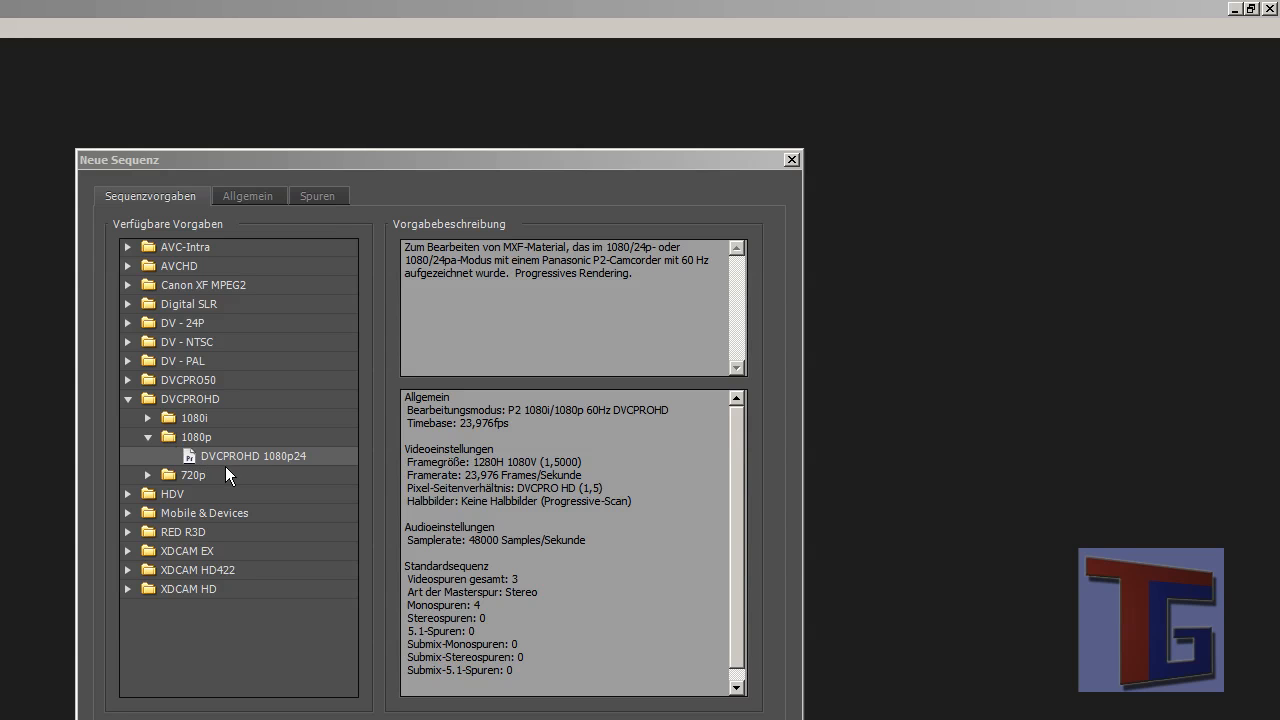
mouse_move(240, 469)
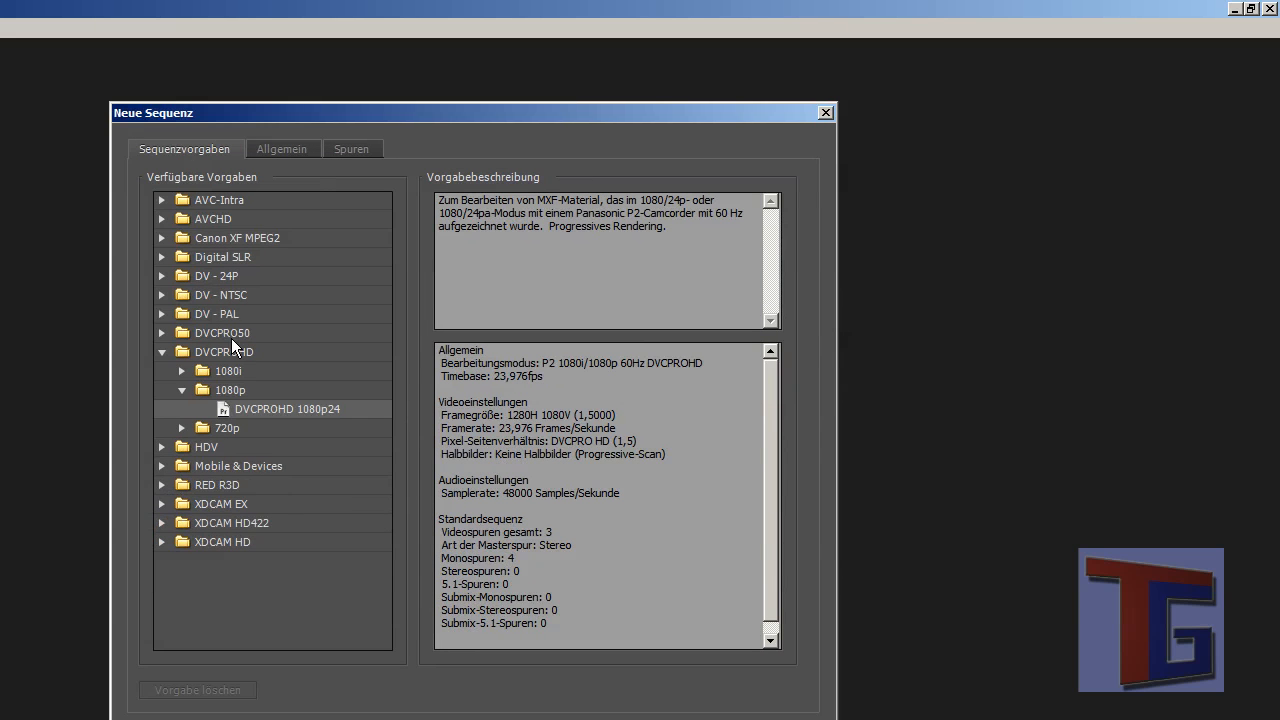
mouse_move(293, 471)
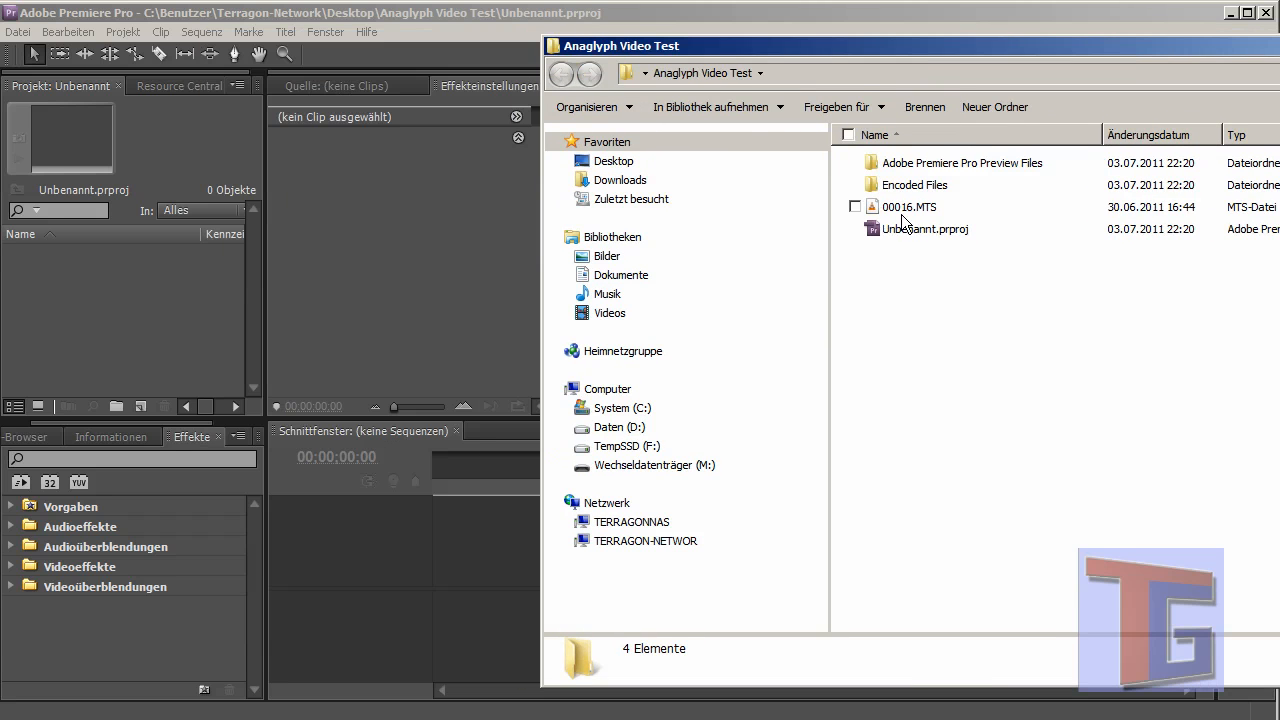
- Drag 00016.MTS from Explorer into the Premiere Project panel
click(909, 207)
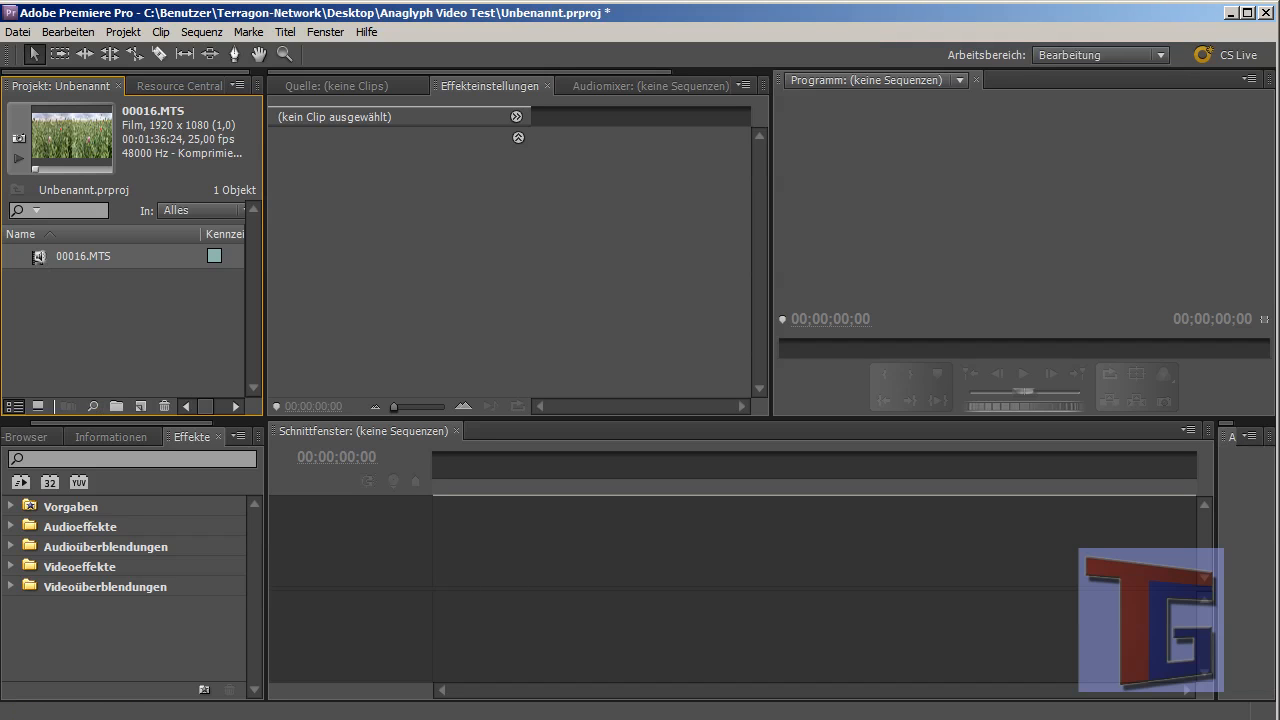
mouse_move(247, 142)
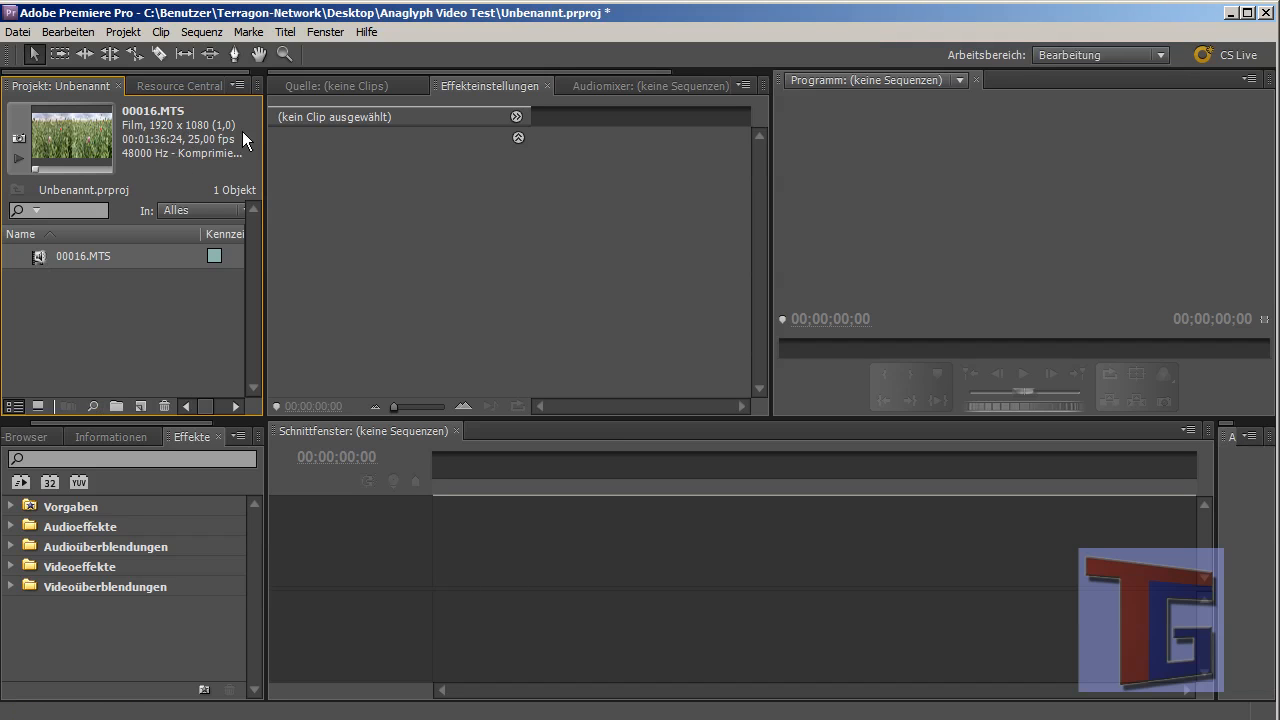
mouse_move(193, 153)
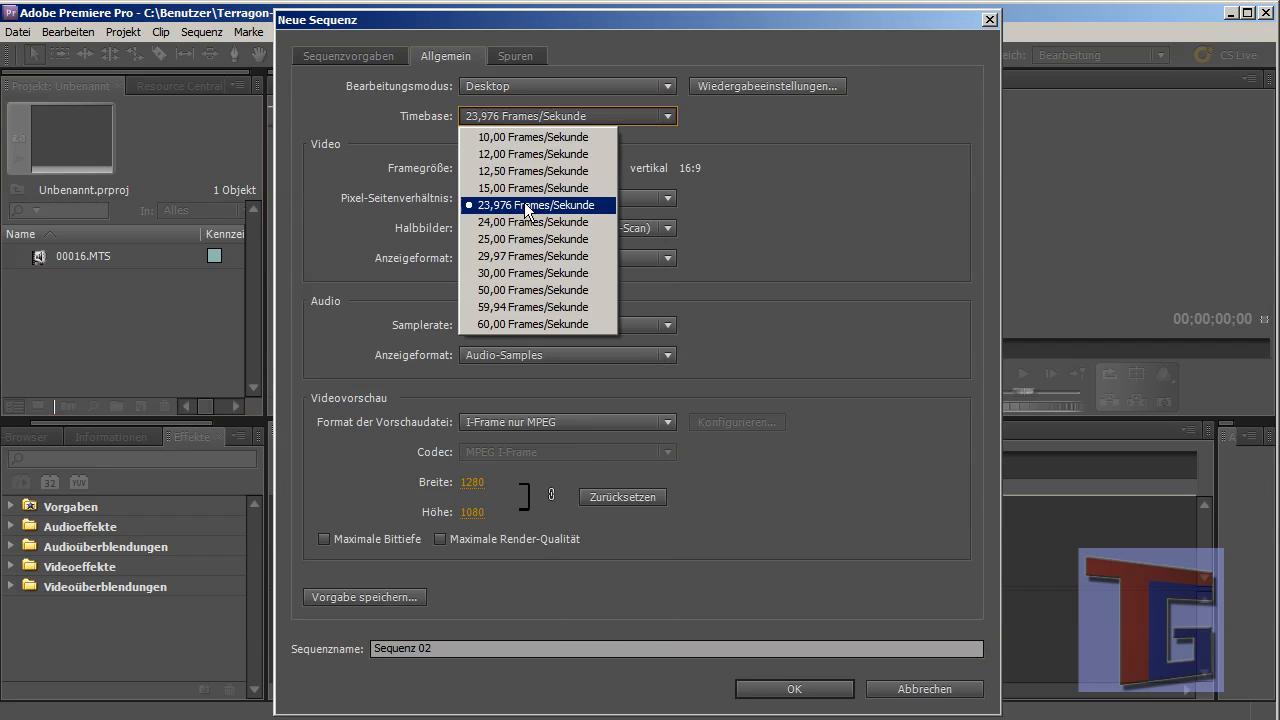
- Create a sequence with 25 fps timebase, 1920 frame width and square pixels
click(533, 239)
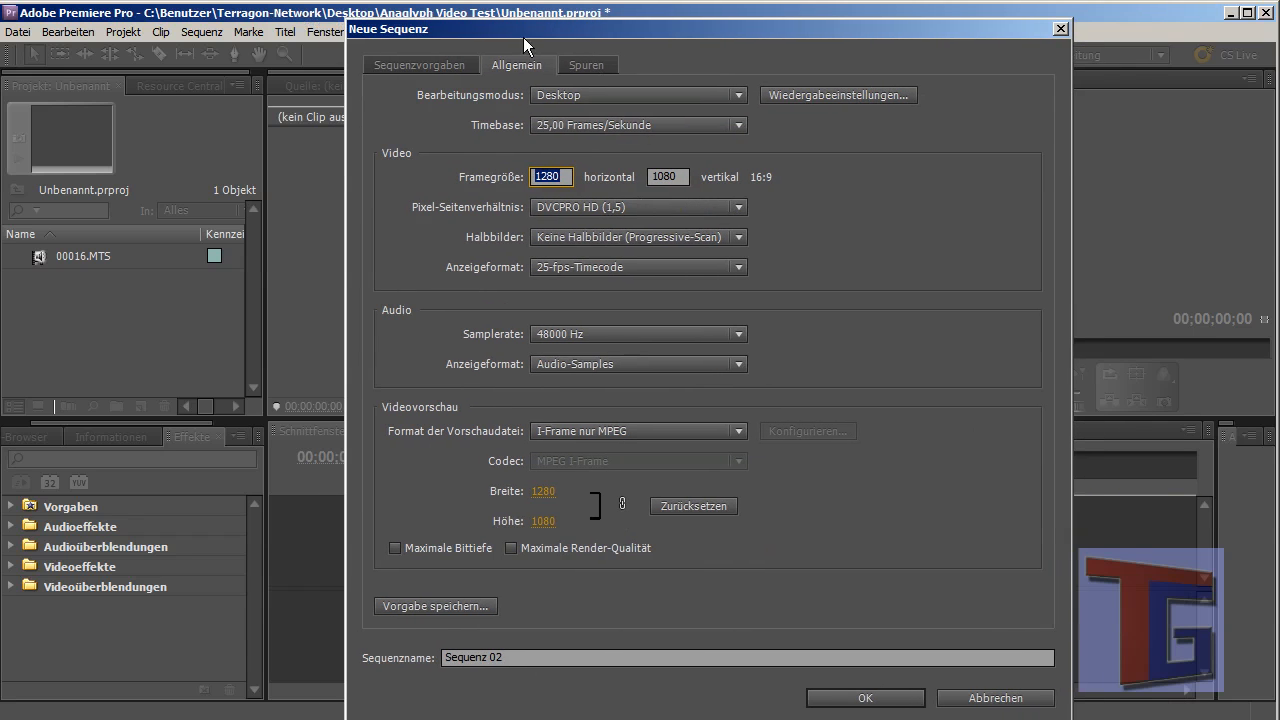
text(1920)
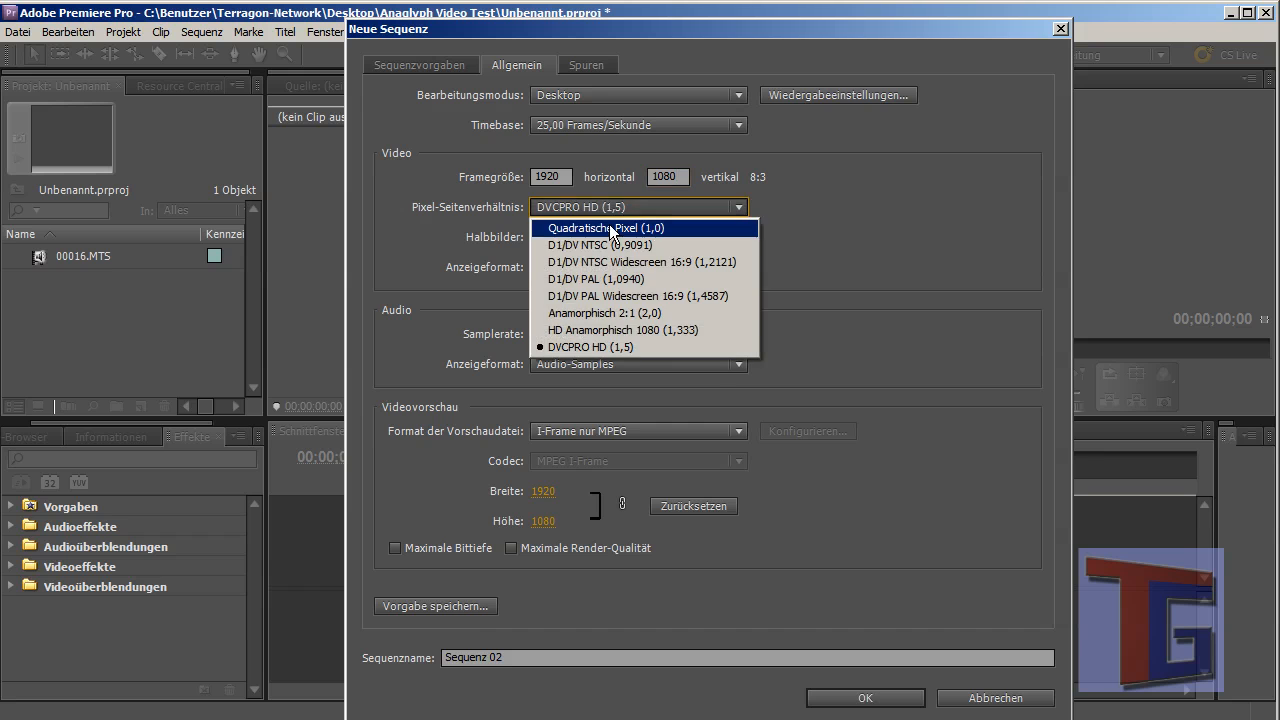
click(592, 228)
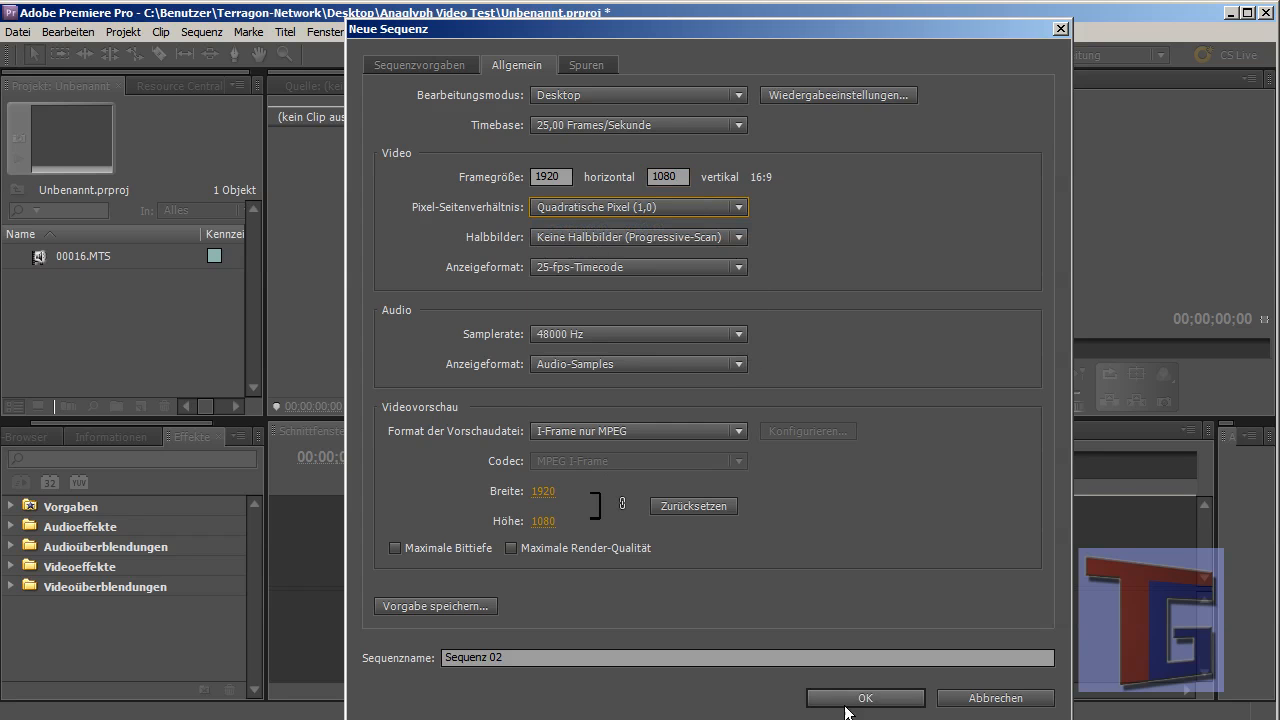
click(864, 698)
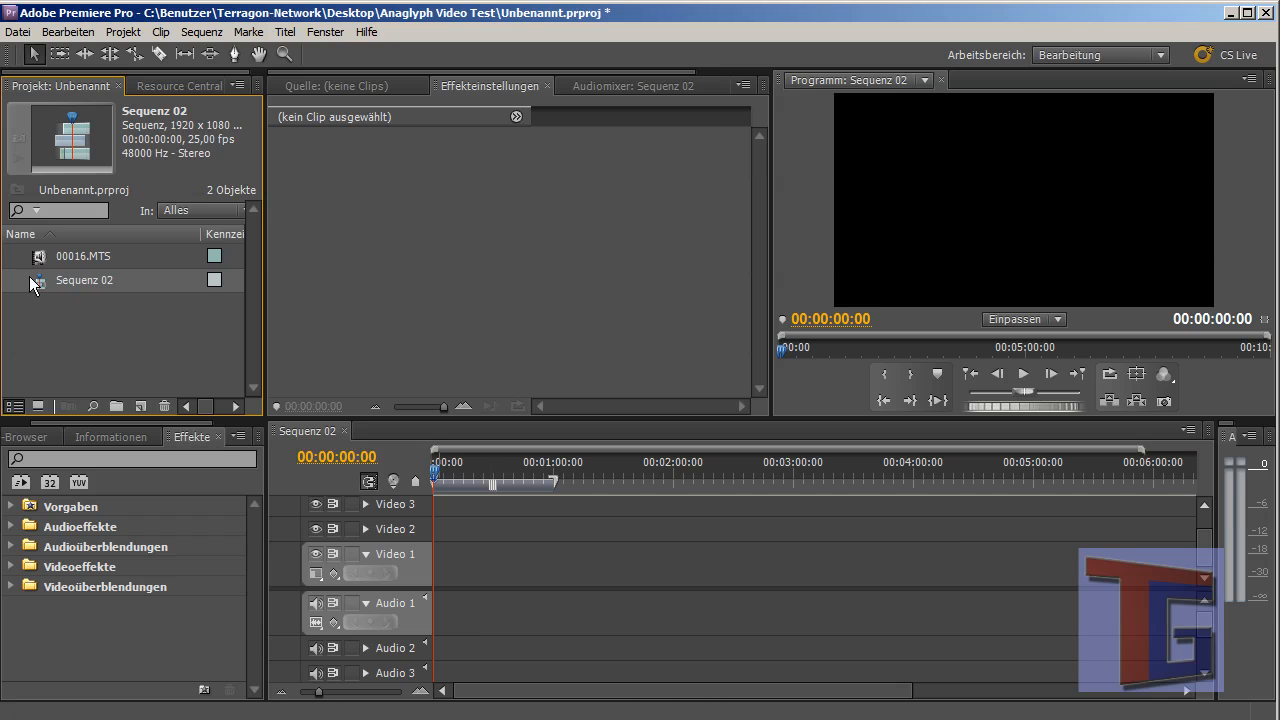
- Drop 00016.MTS onto Video 1 and scrub the timeline to preview it
drag(83, 256, 480, 565)
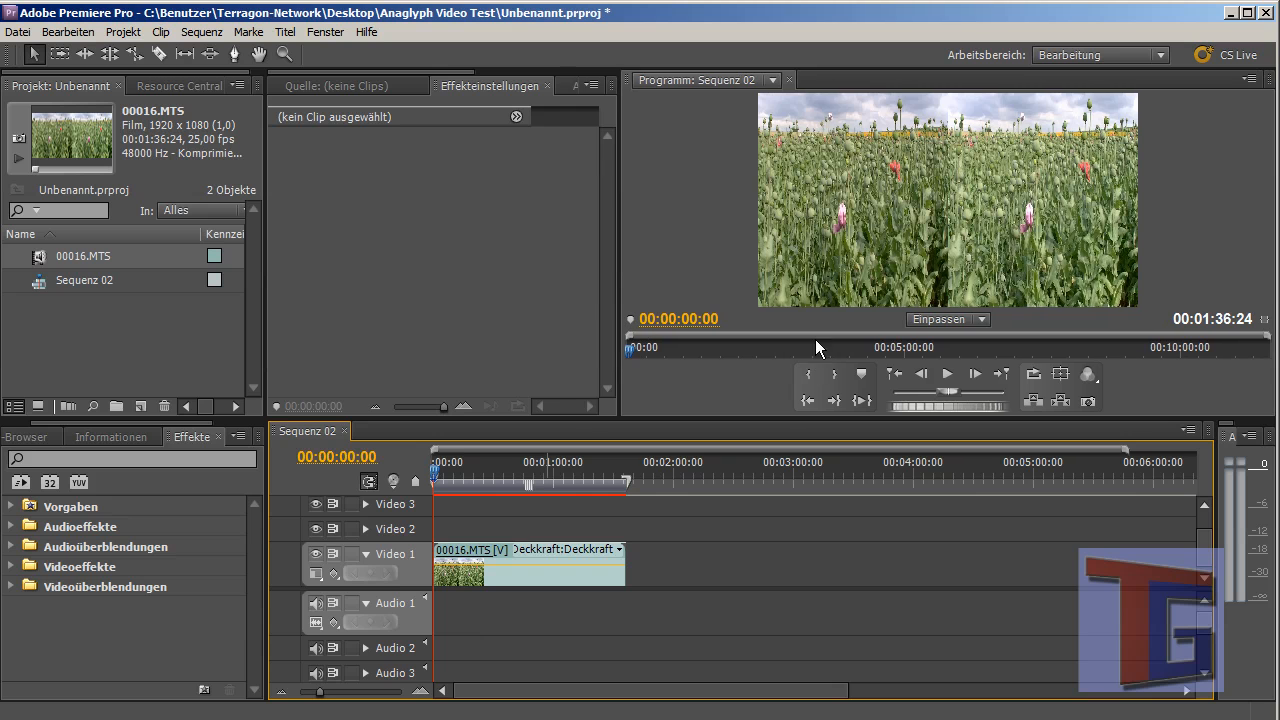
click(520, 461)
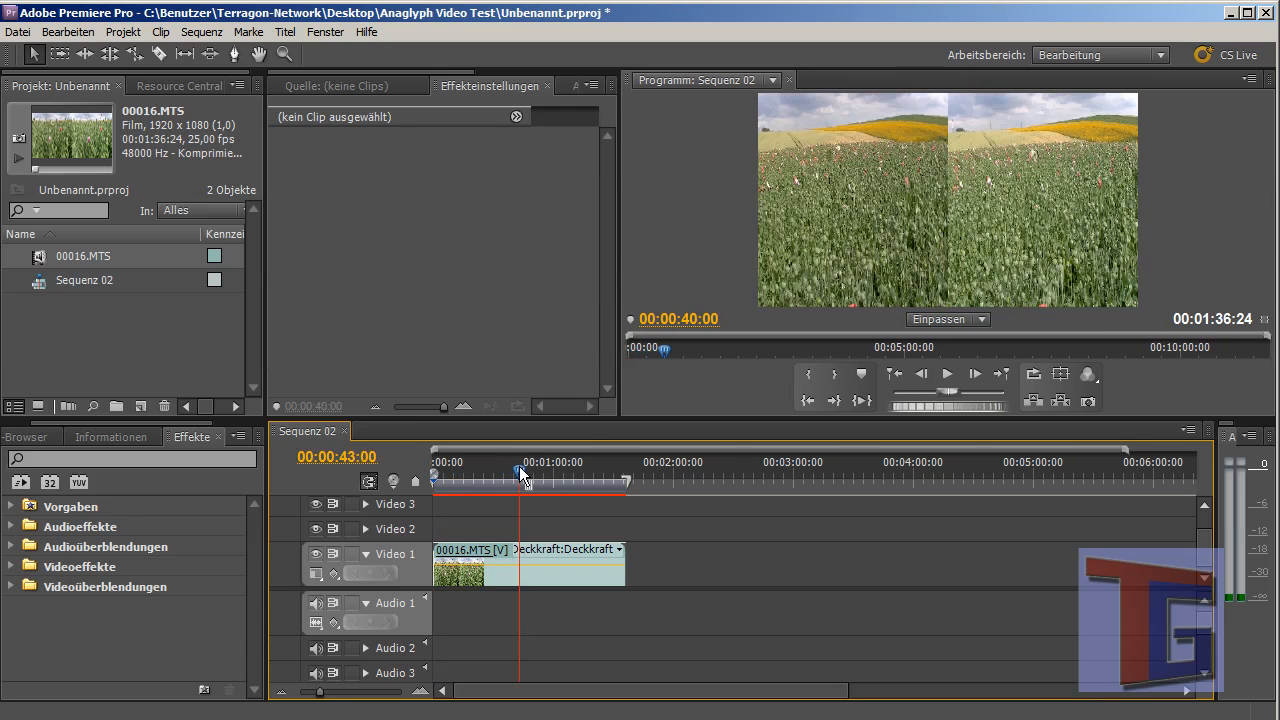
drag(520, 475, 519, 475)
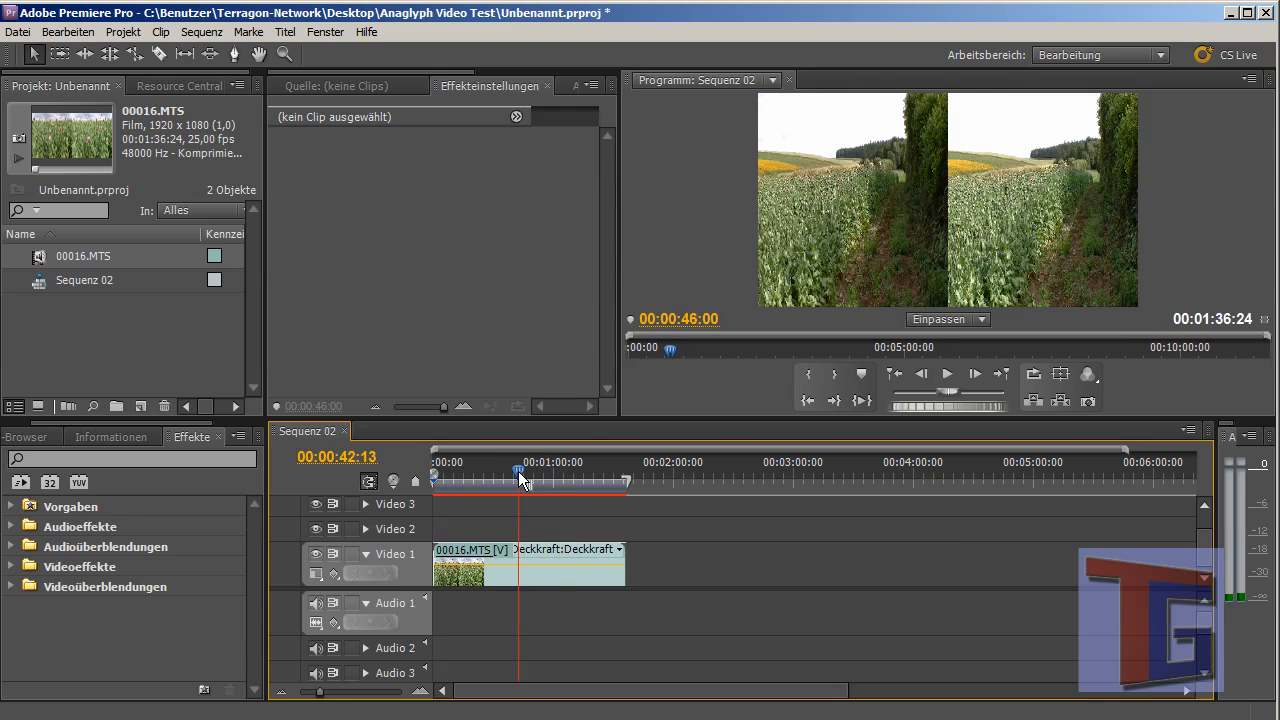
drag(520, 477, 460, 477)
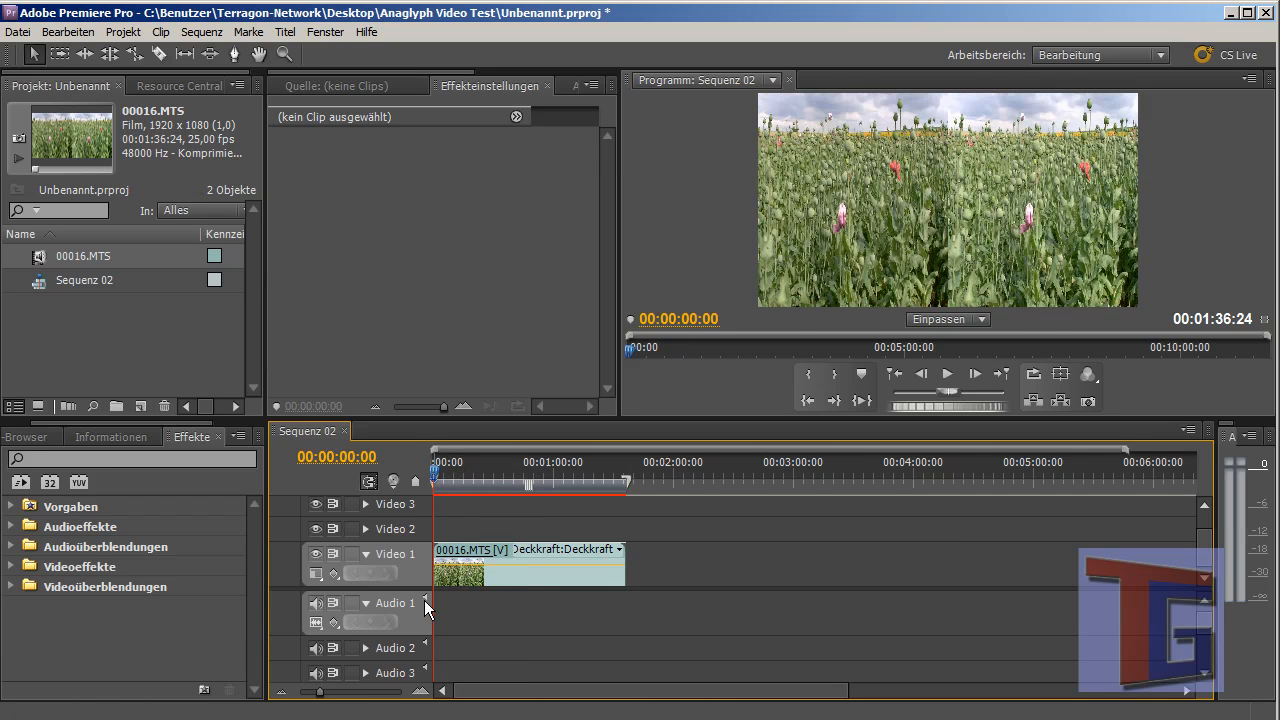
- Apply Farbbalance (RGB) from Videoeffekte > Bildsteuerung to the clip, then select the clip
click(10, 566)
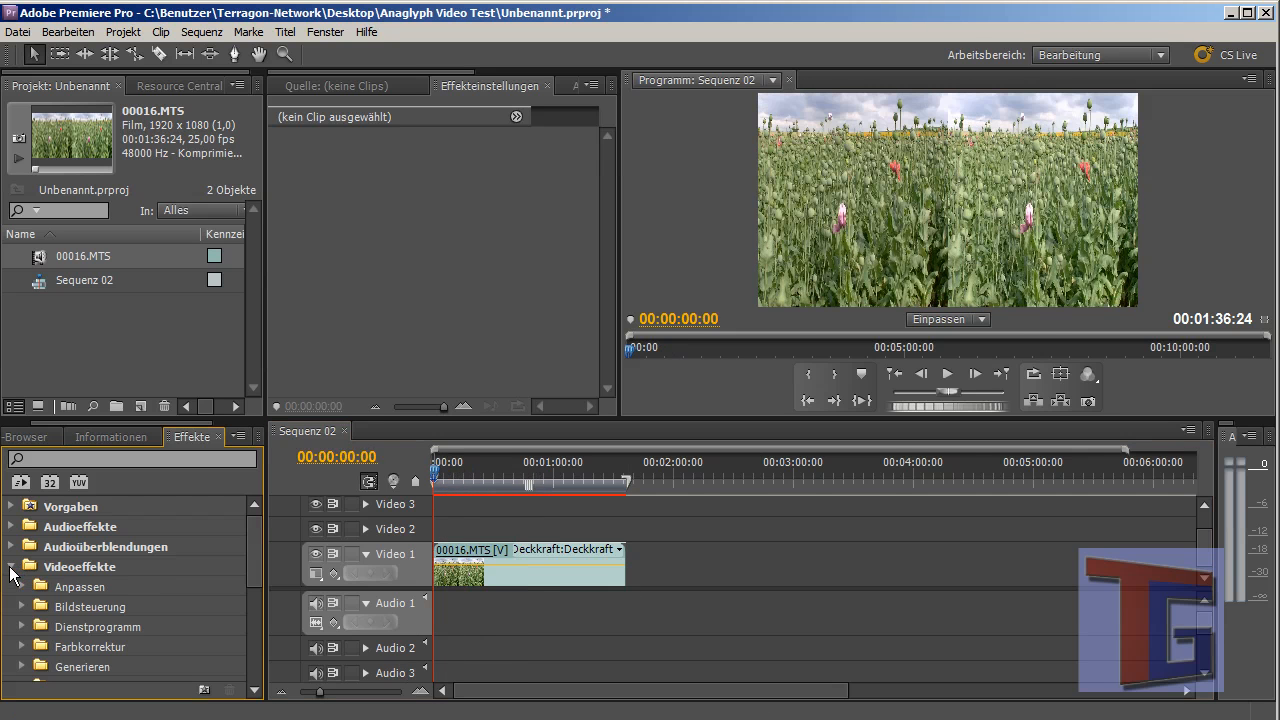
click(22, 606)
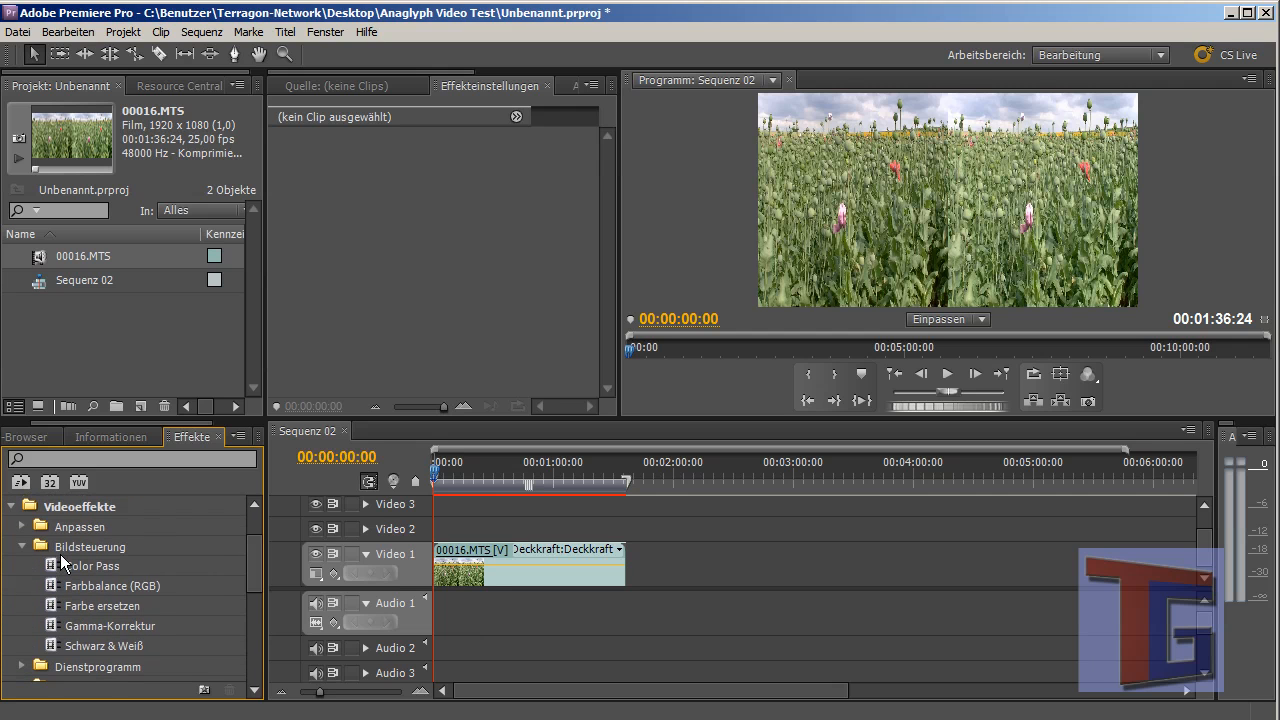
mouse_move(98, 593)
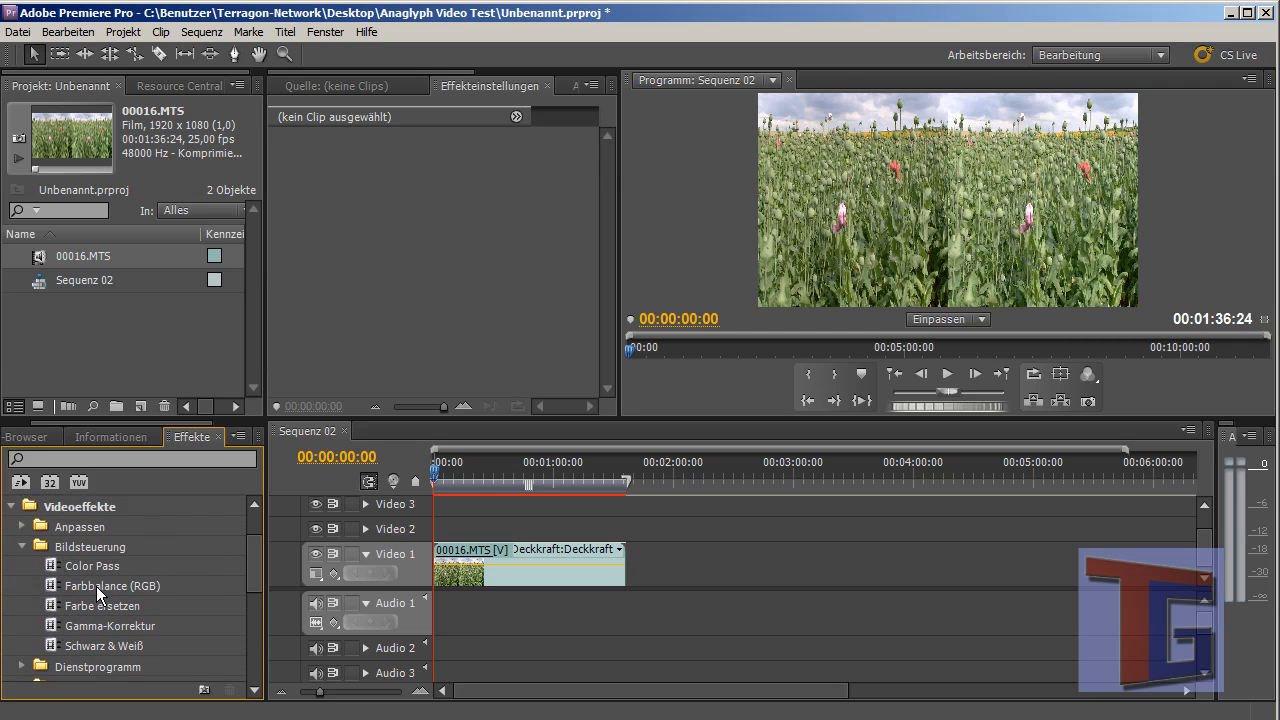
mouse_move(80, 540)
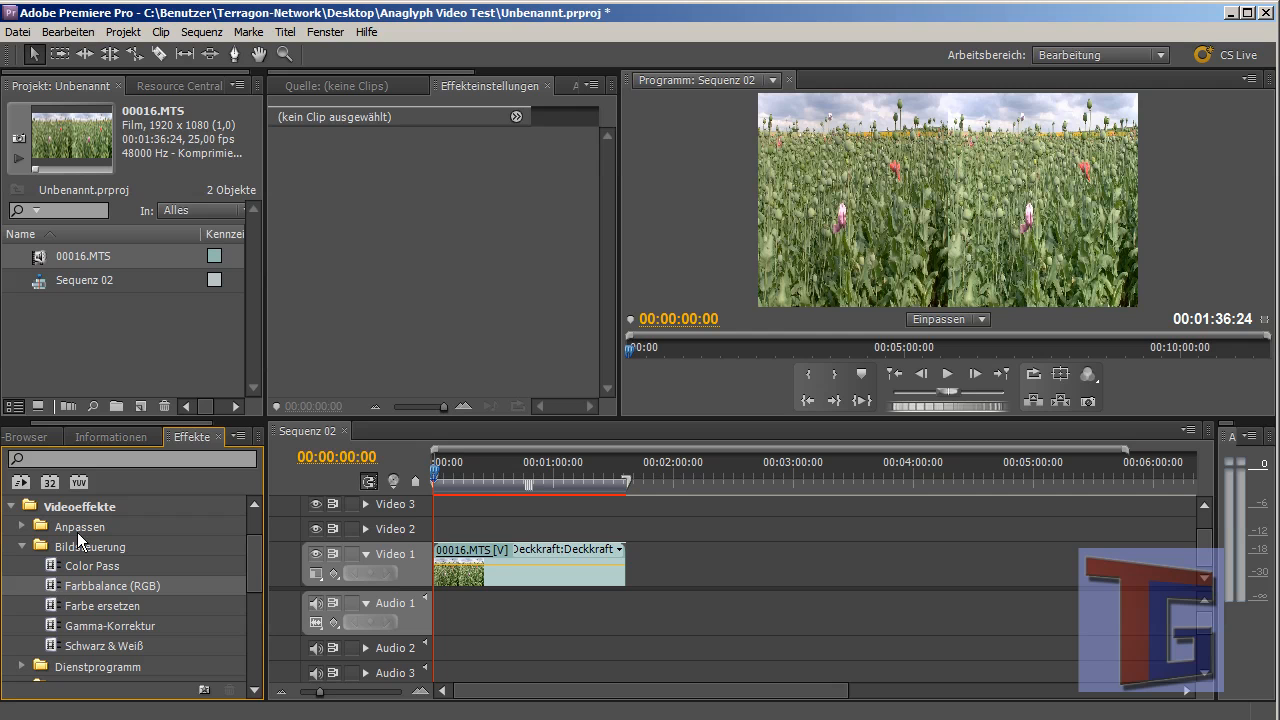
mouse_move(55, 607)
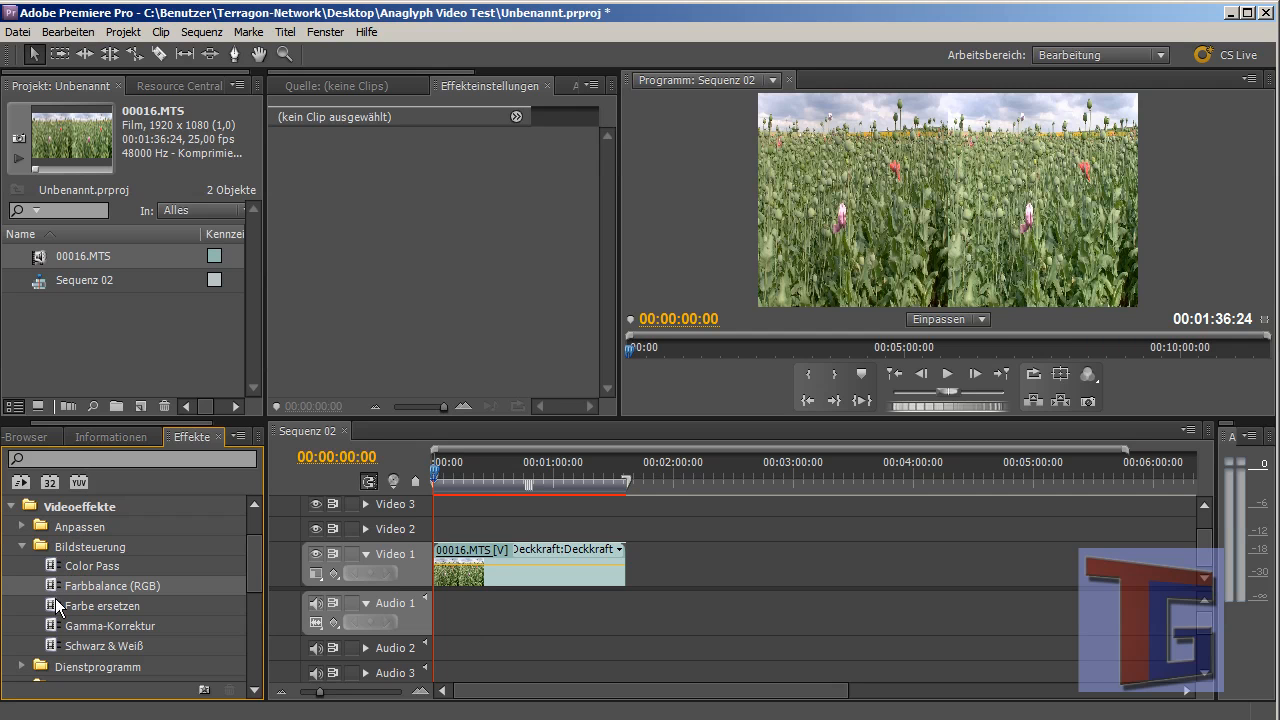
mouse_move(434, 265)
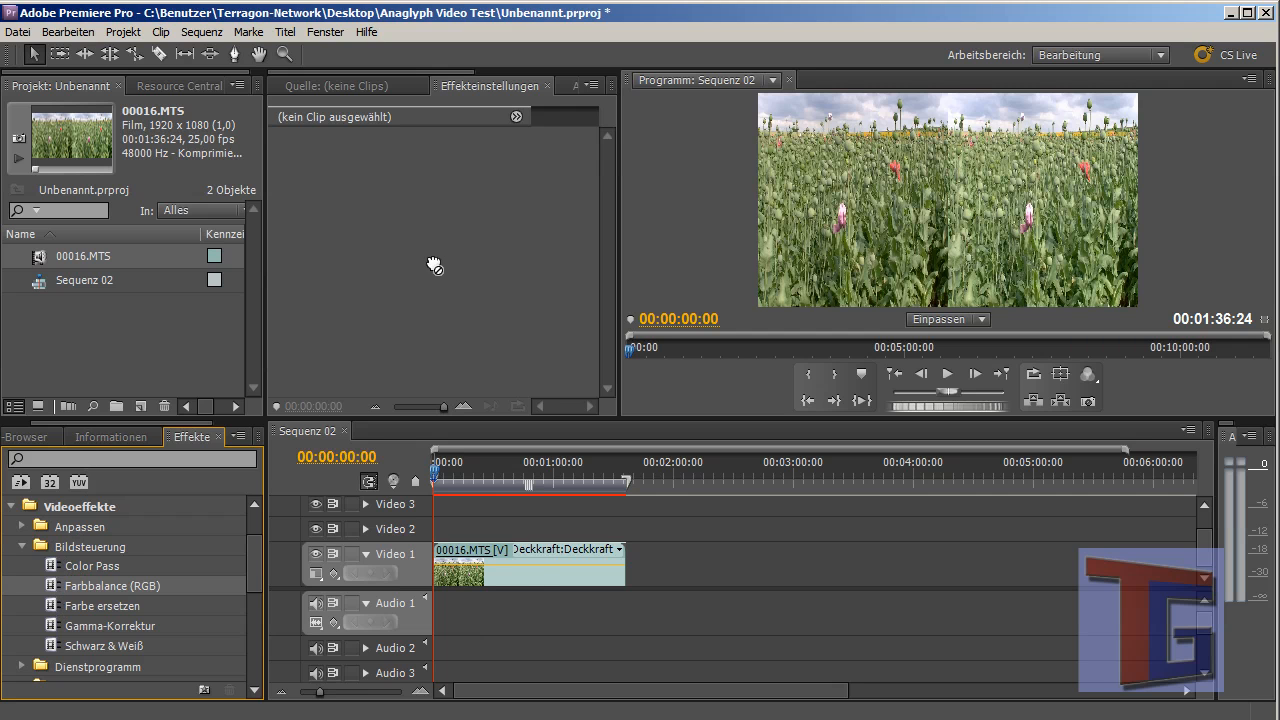
click(528, 560)
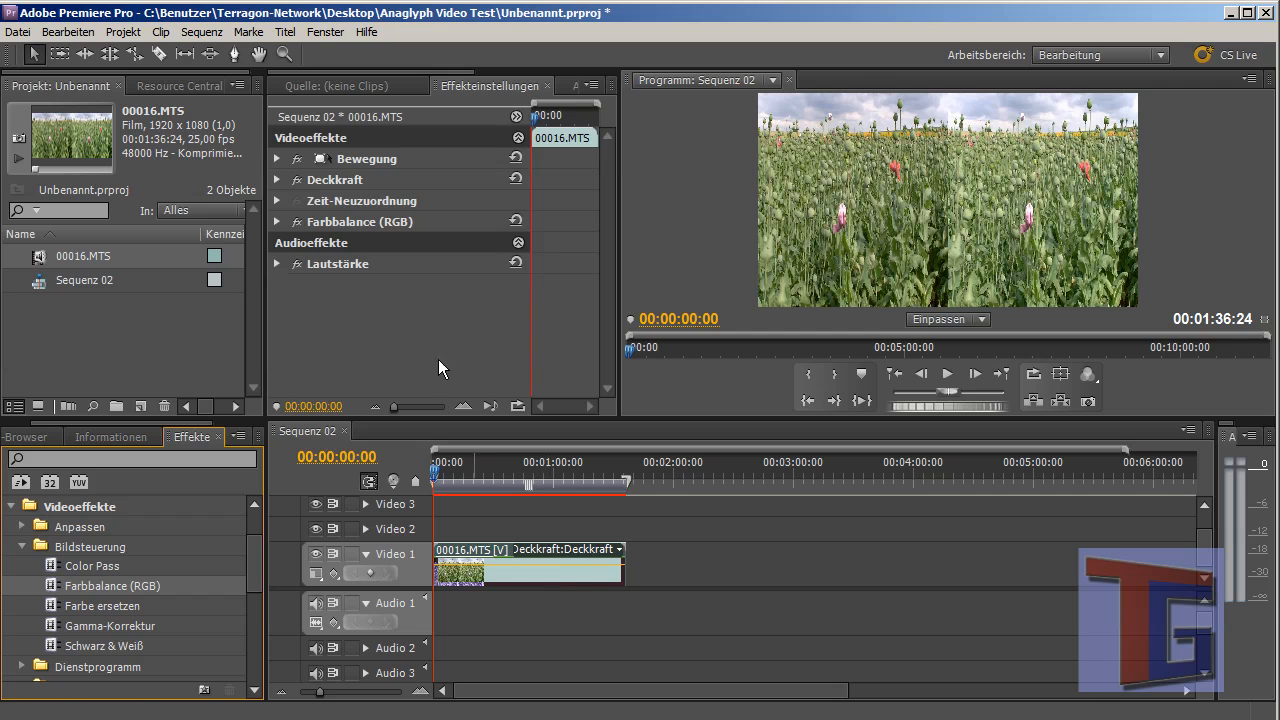
click(277, 221)
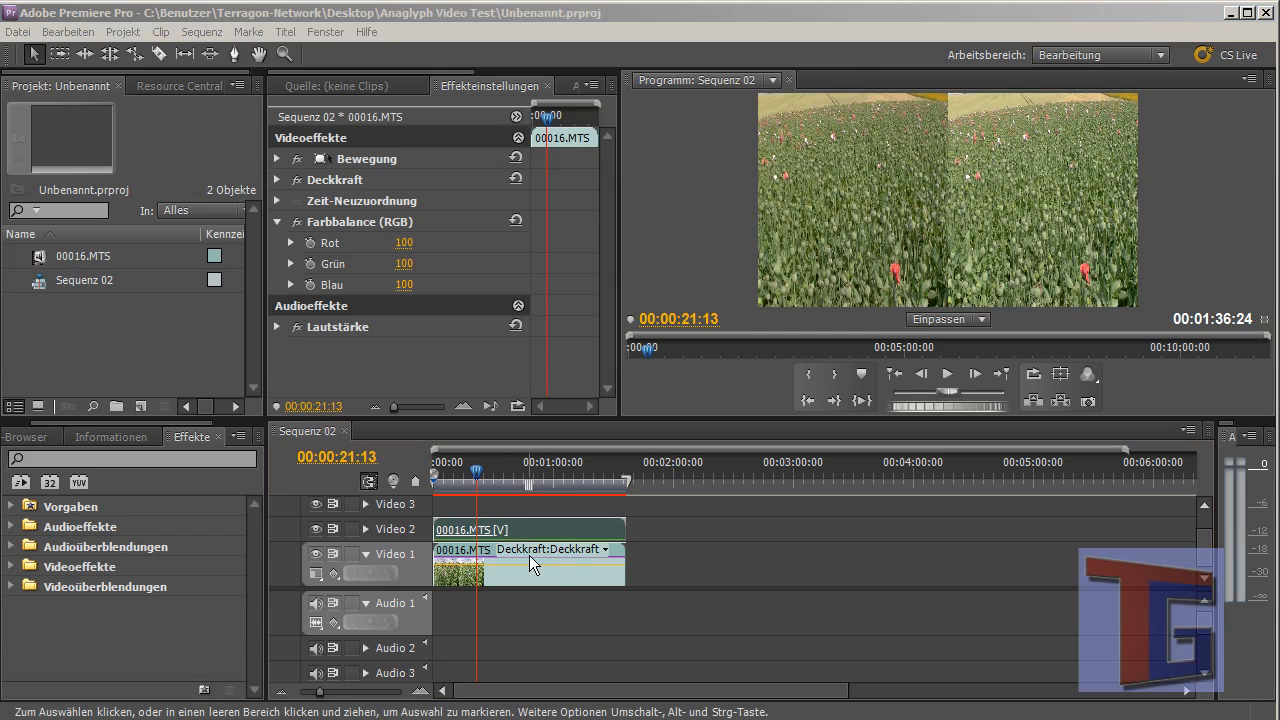
mouse_move(596, 578)
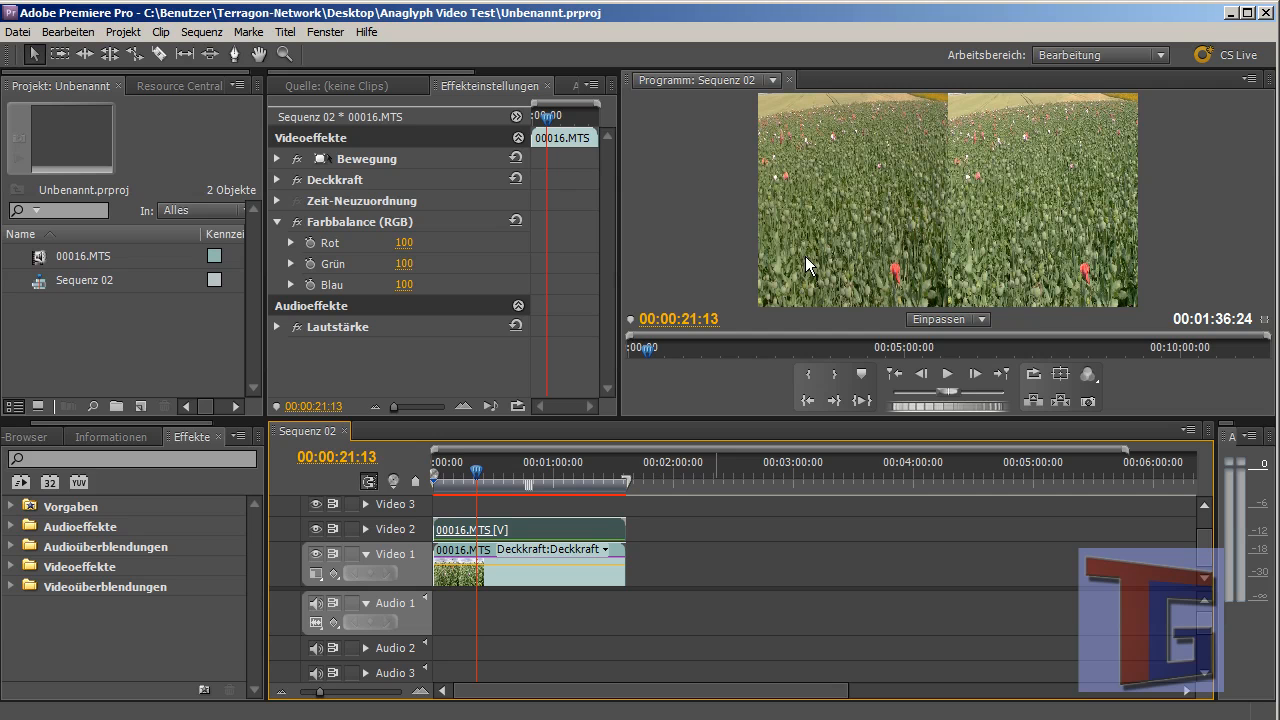
mouse_move(380, 288)
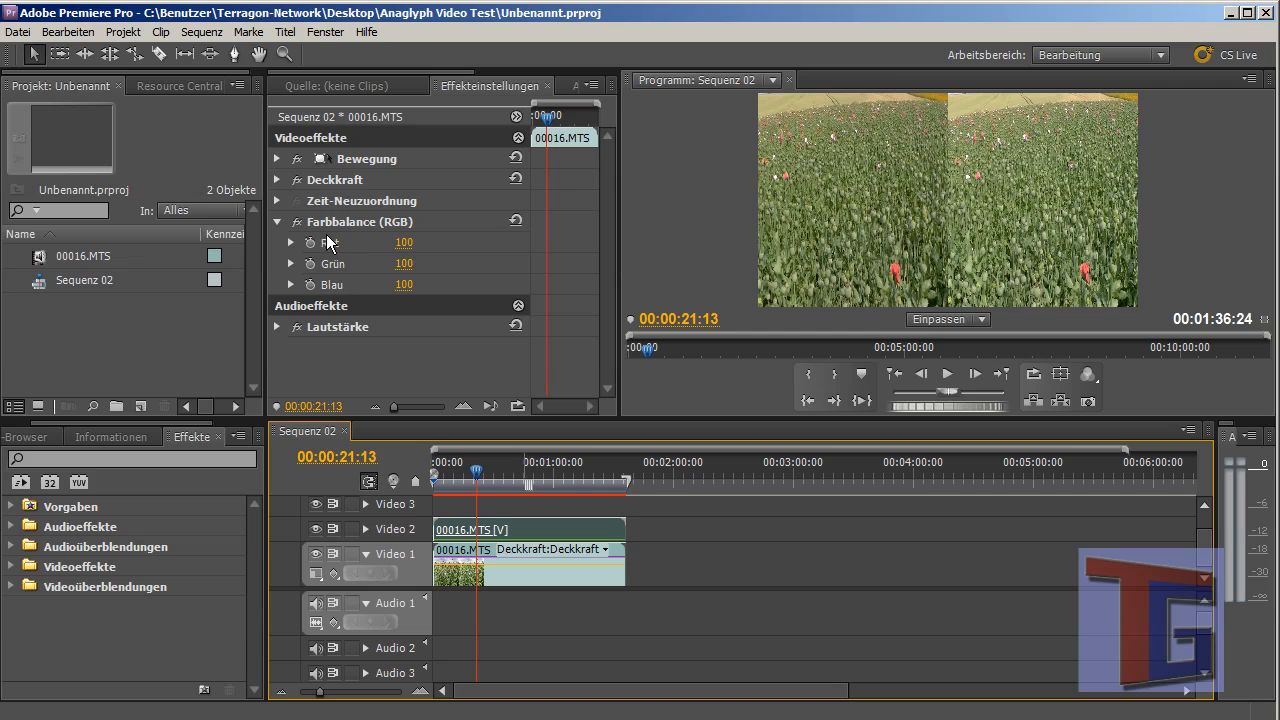
mouse_move(366, 256)
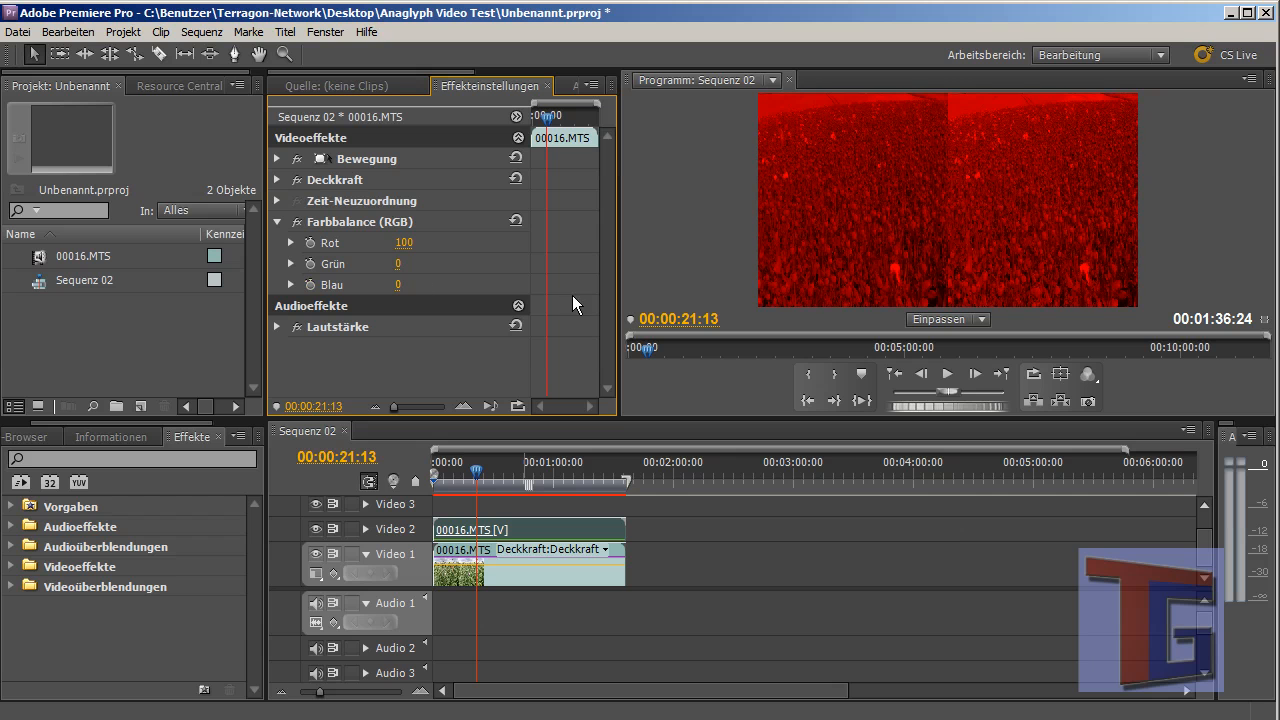
mouse_move(720, 230)
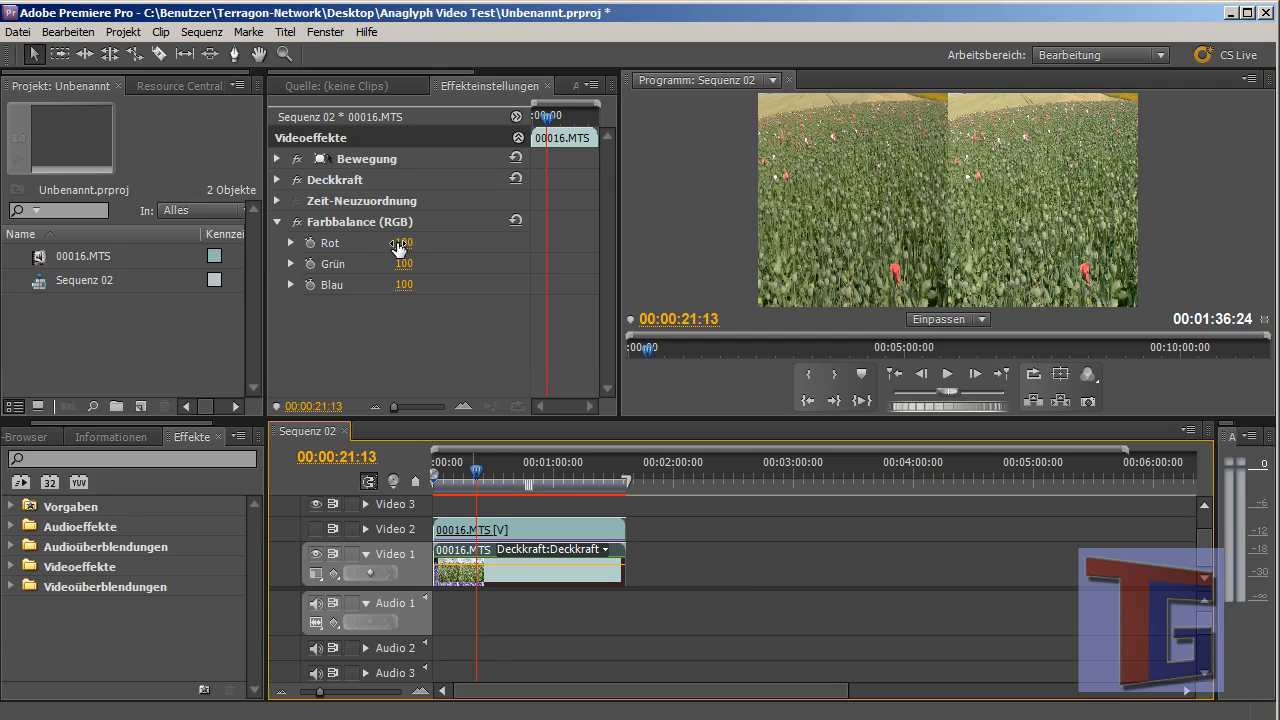
- Scrub the Farbbalance (RGB) Rot value down to 0
drag(403, 242, 390, 242)
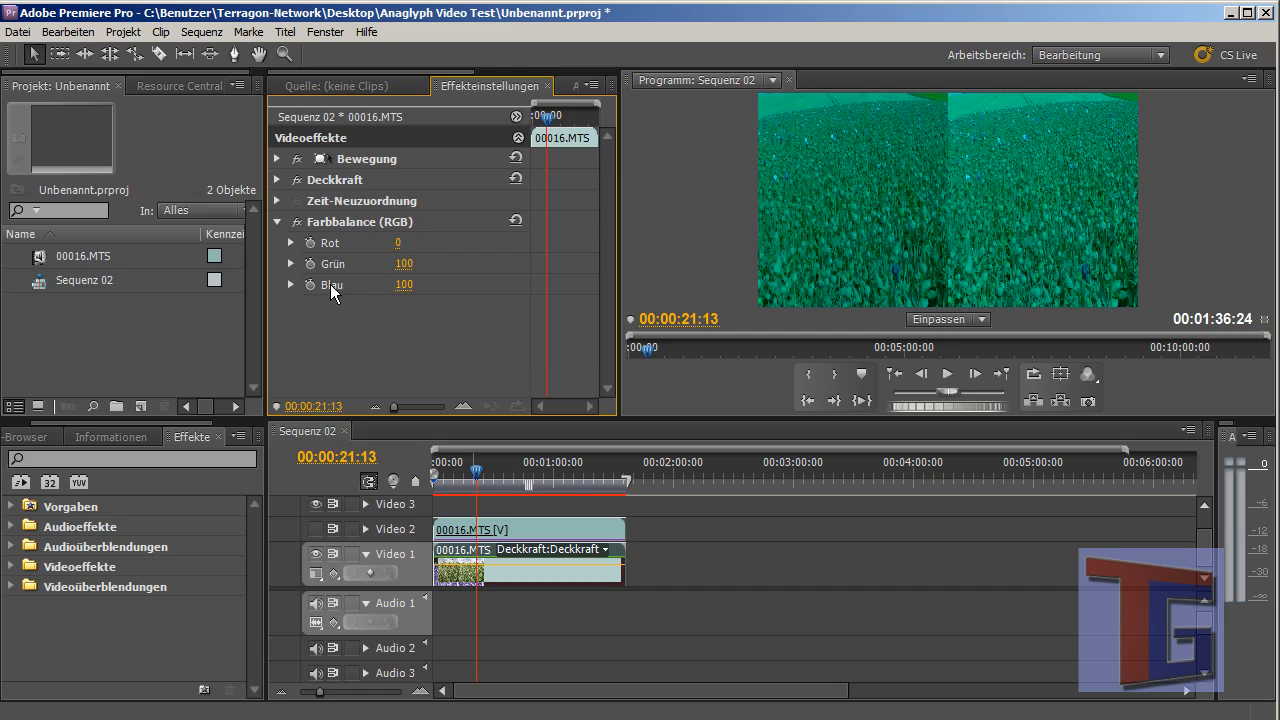
mouse_move(393, 365)
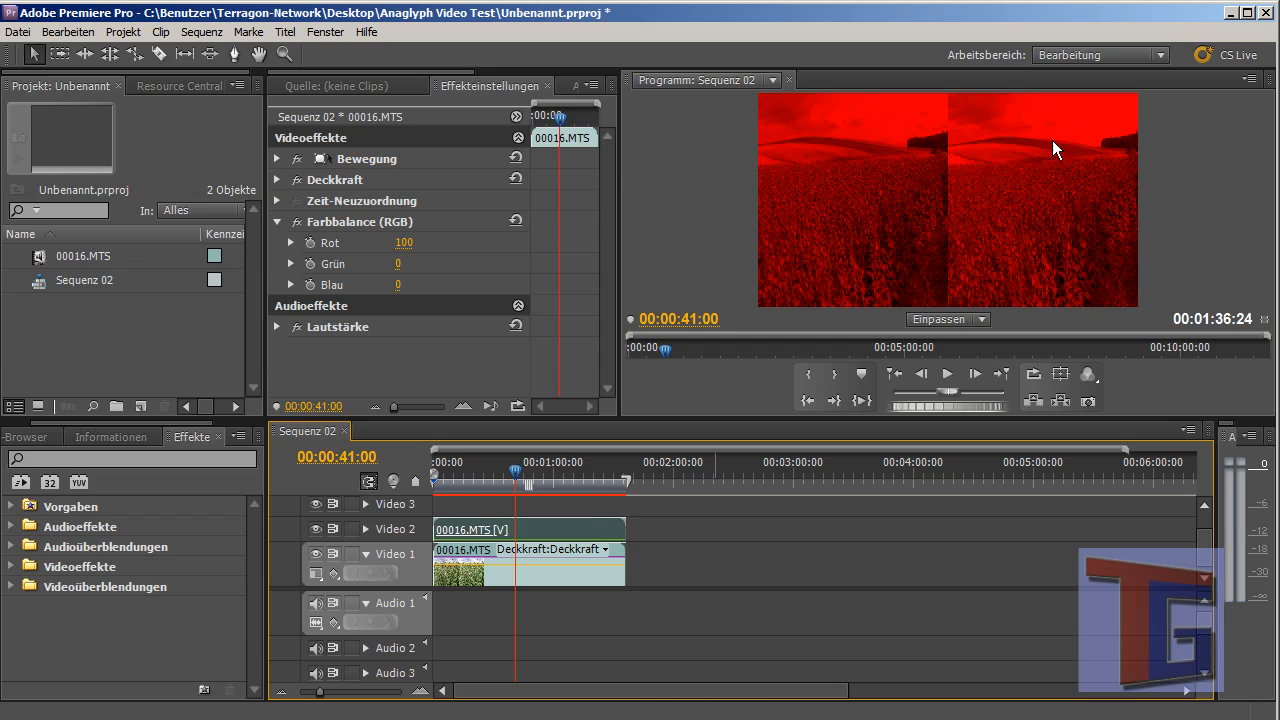
mouse_move(570, 413)
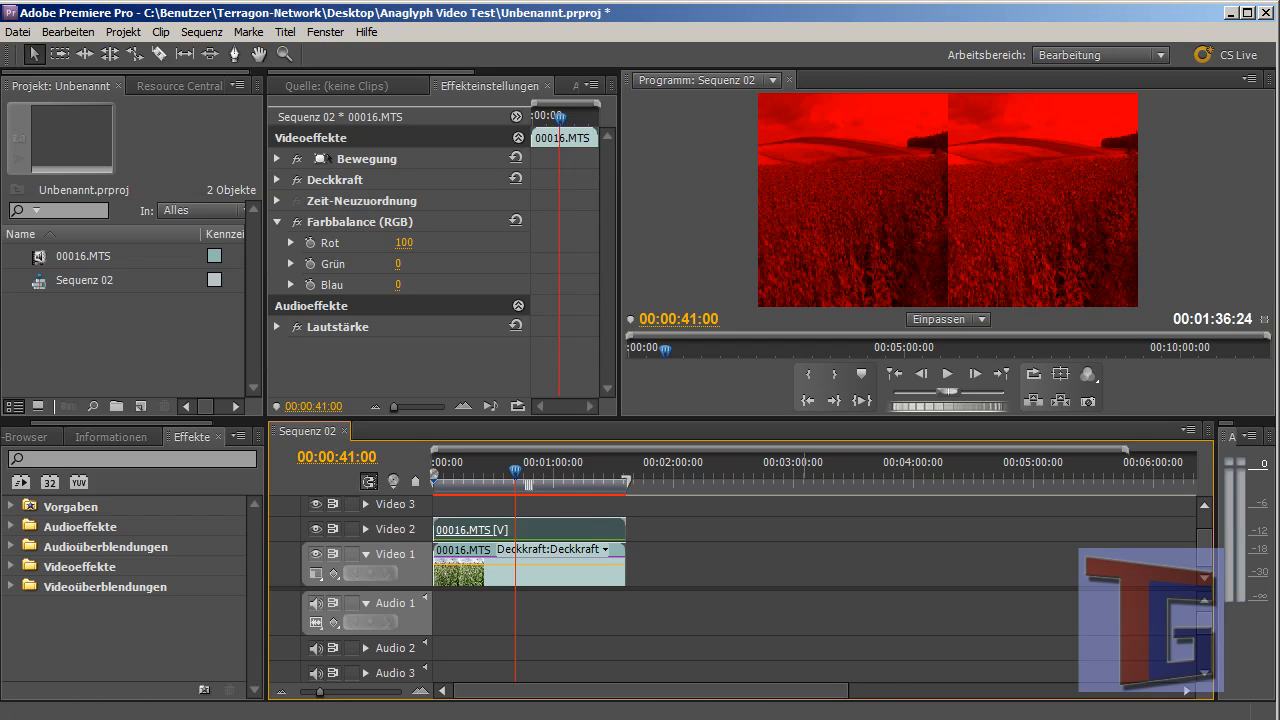
- Expand Bewegung > Skalierung, disable Gleichmäßige Skalierung, and enter 200 for the scale width
click(277, 159)
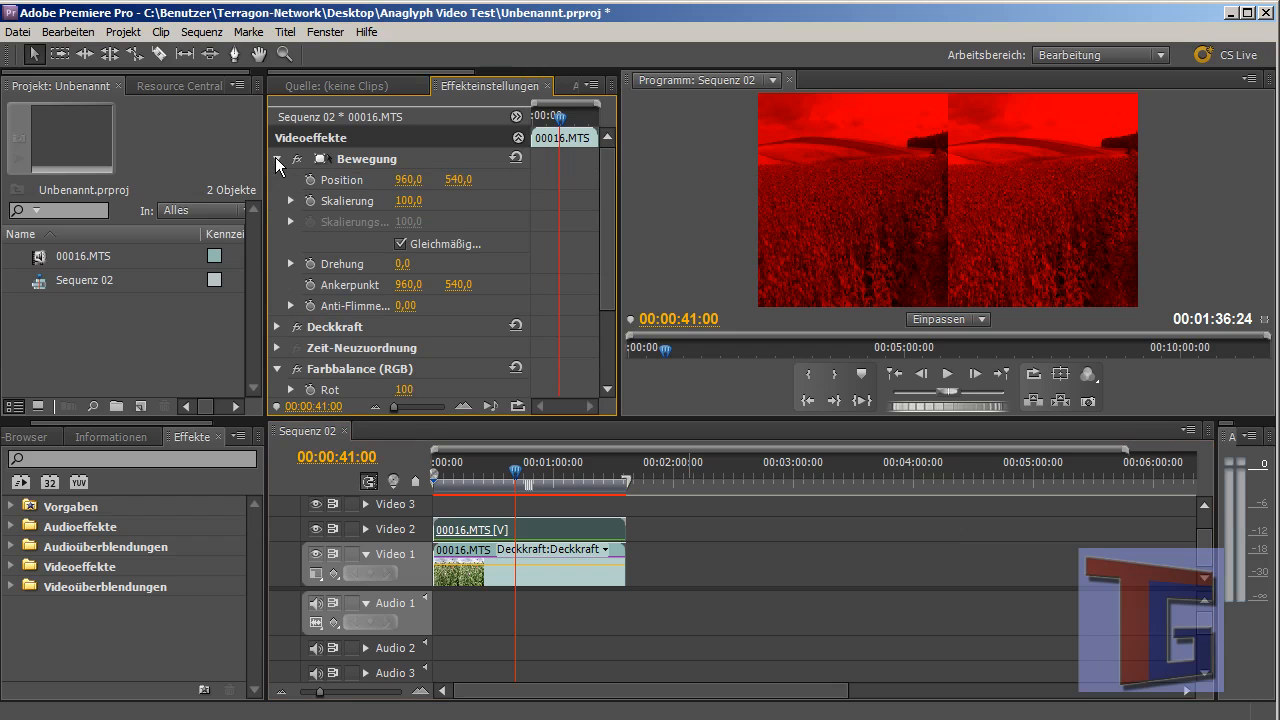
click(278, 159)
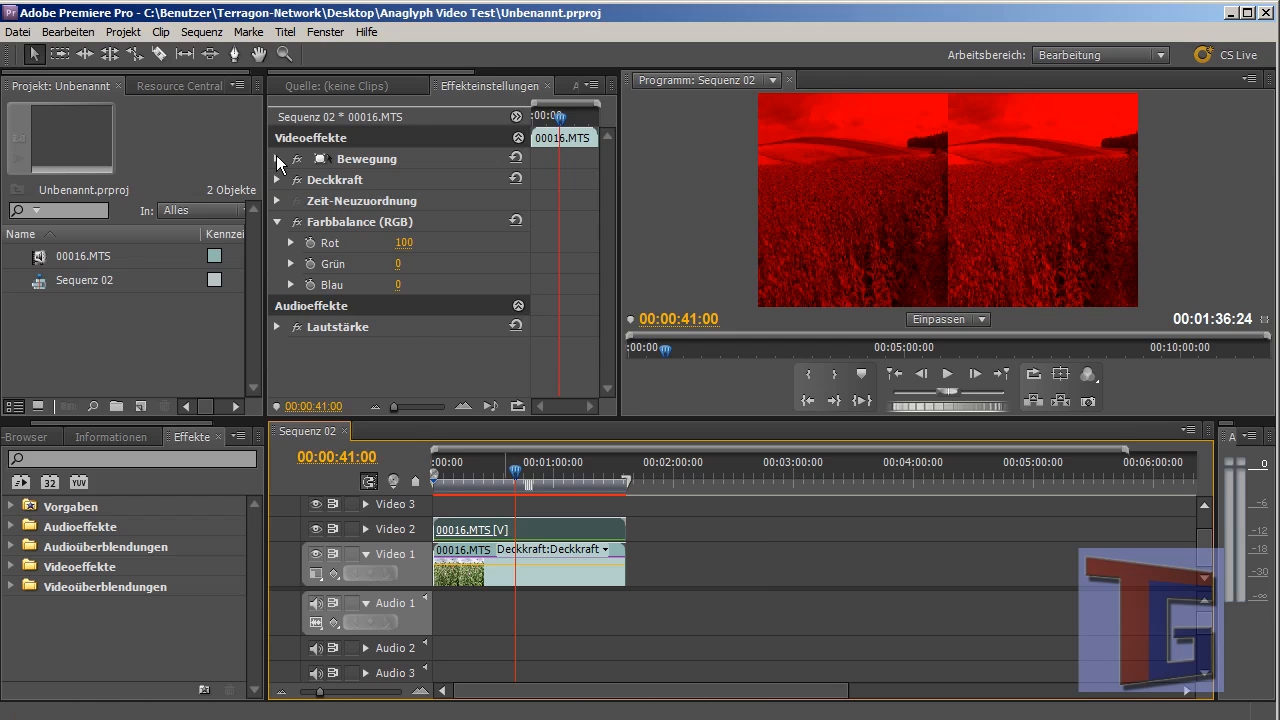
click(278, 158)
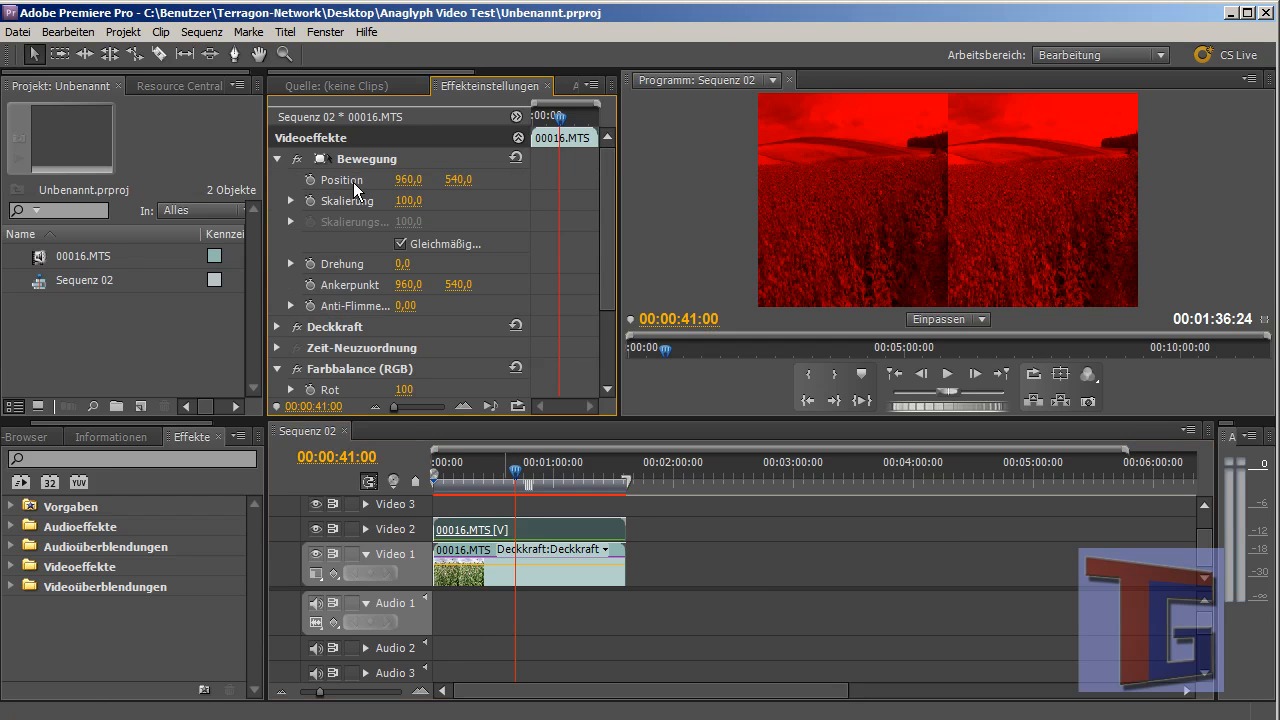
click(291, 201)
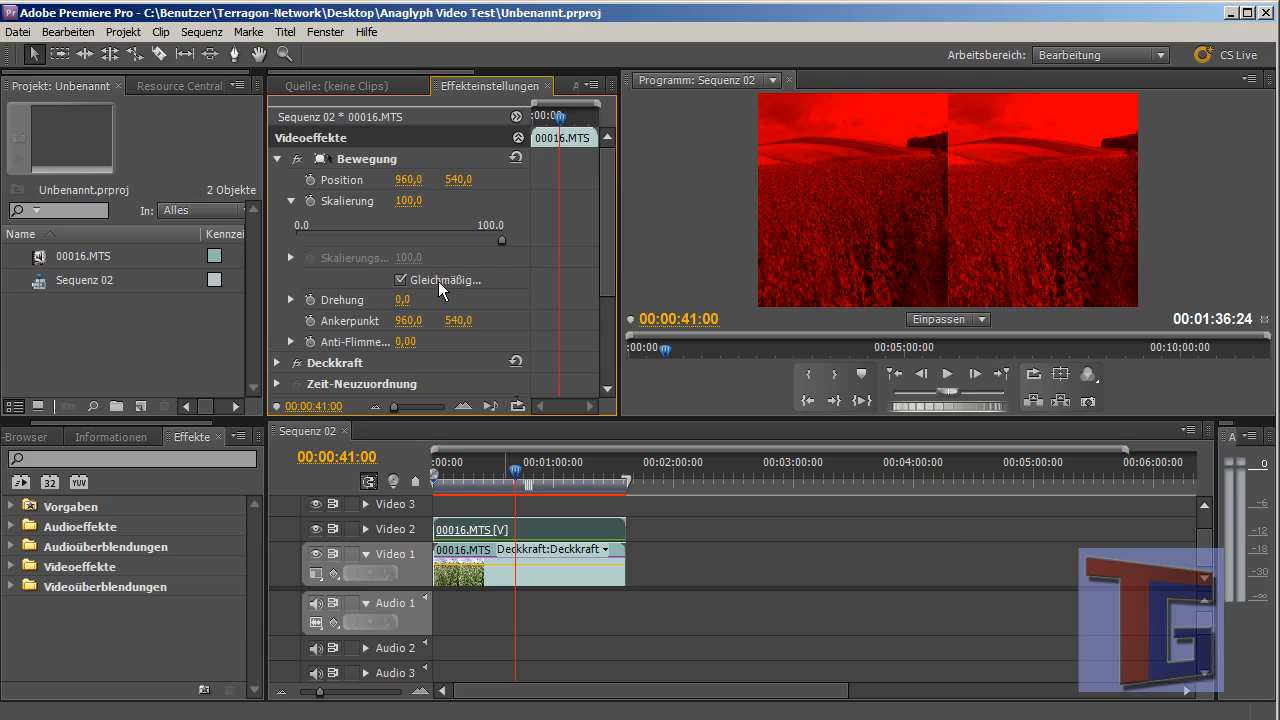
click(401, 279)
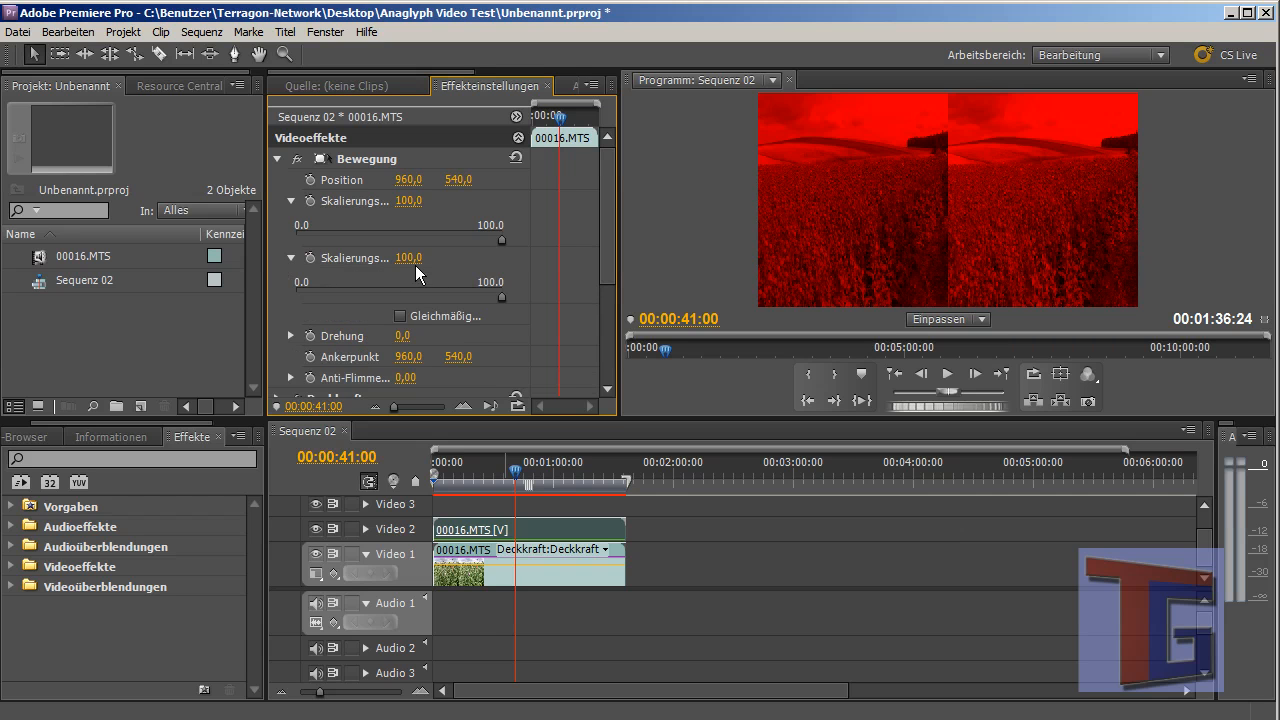
click(408, 257)
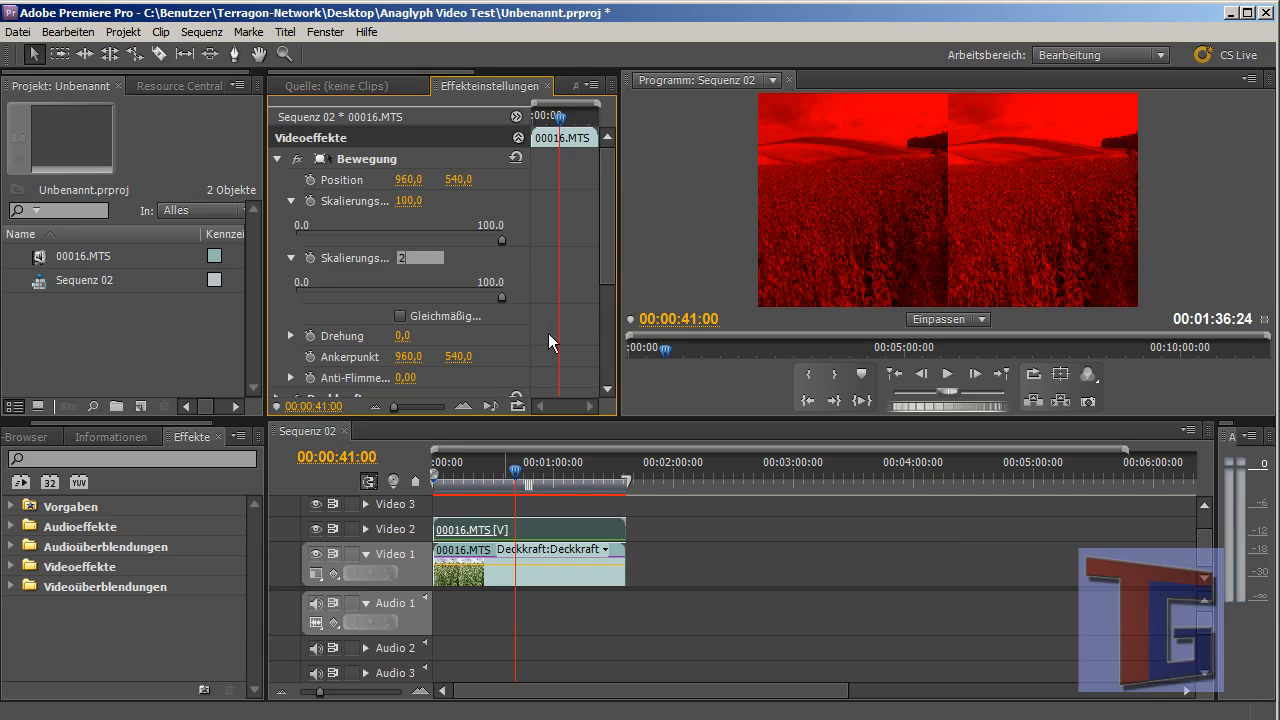
text(200,0)
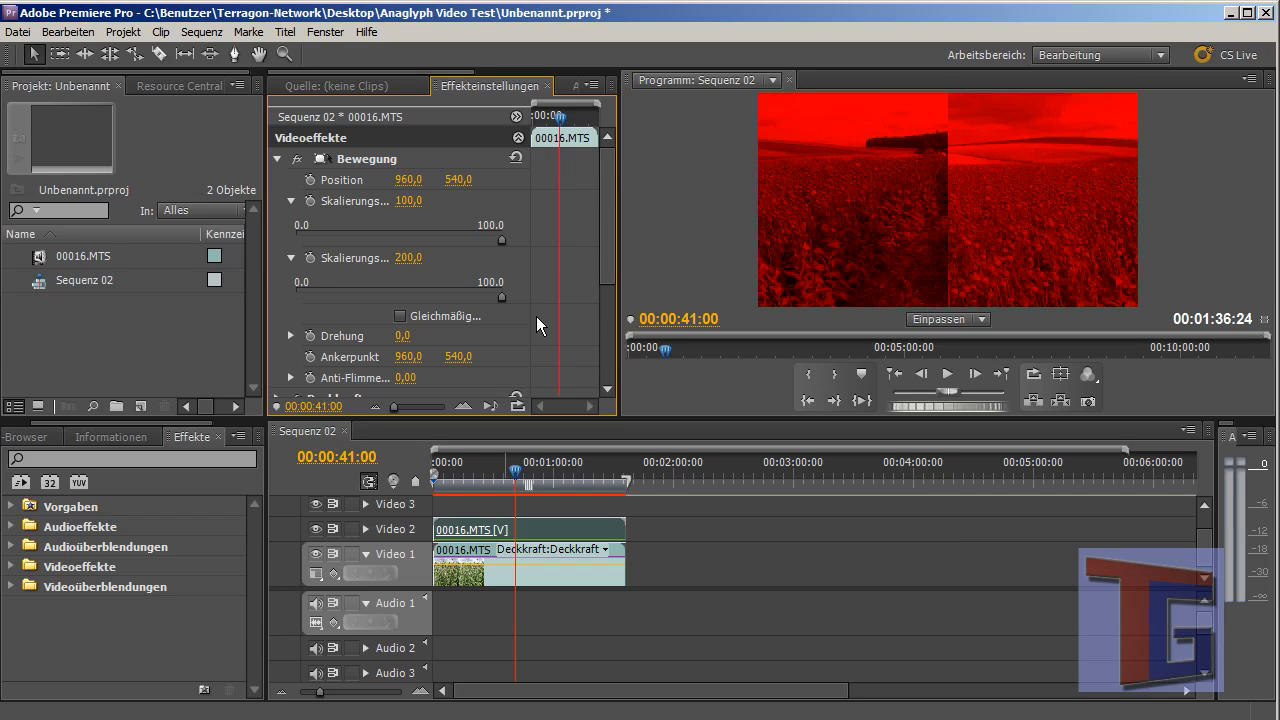
mouse_move(418, 224)
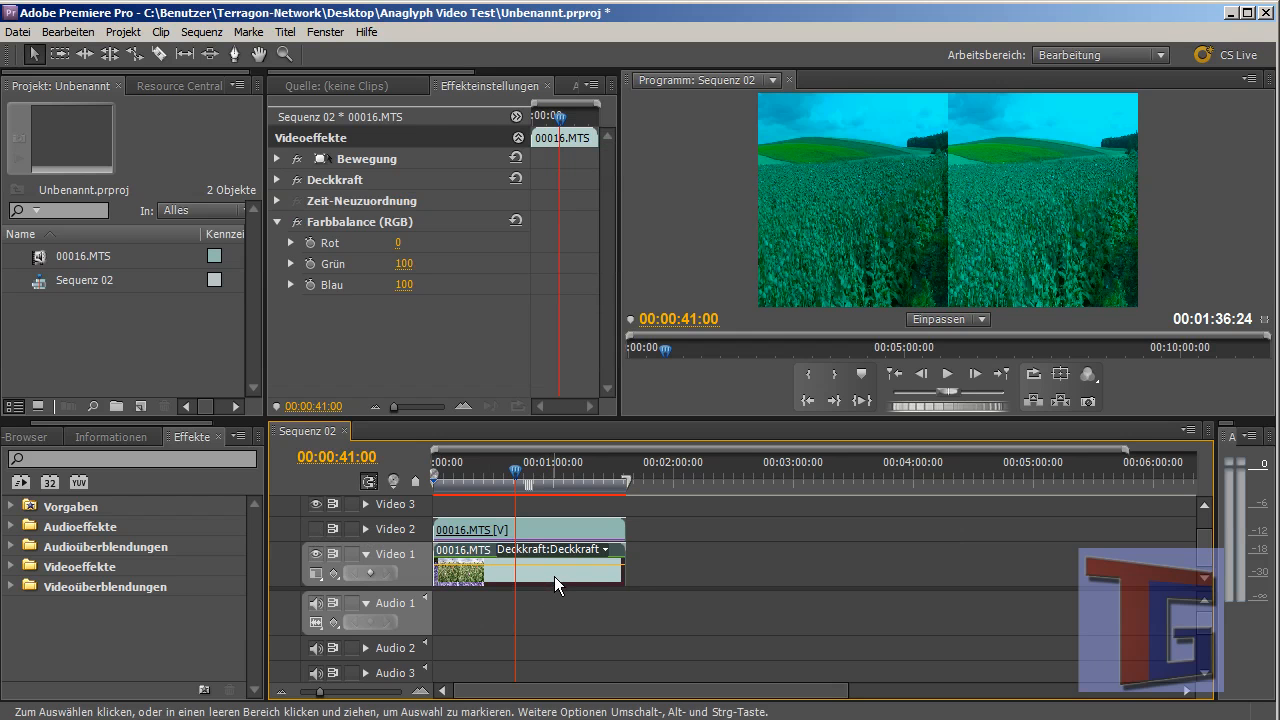
- Expand the cyan copy's Bewegung scale settings, then deselect the clip
click(277, 158)
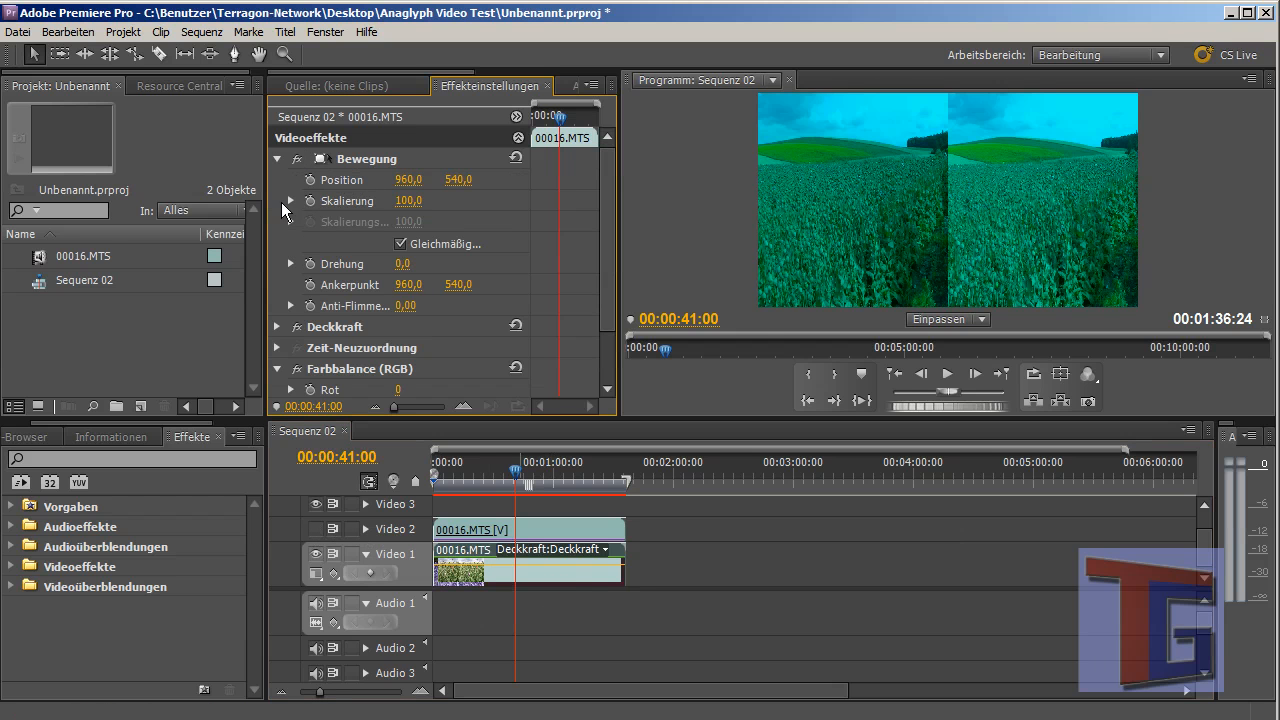
click(290, 201)
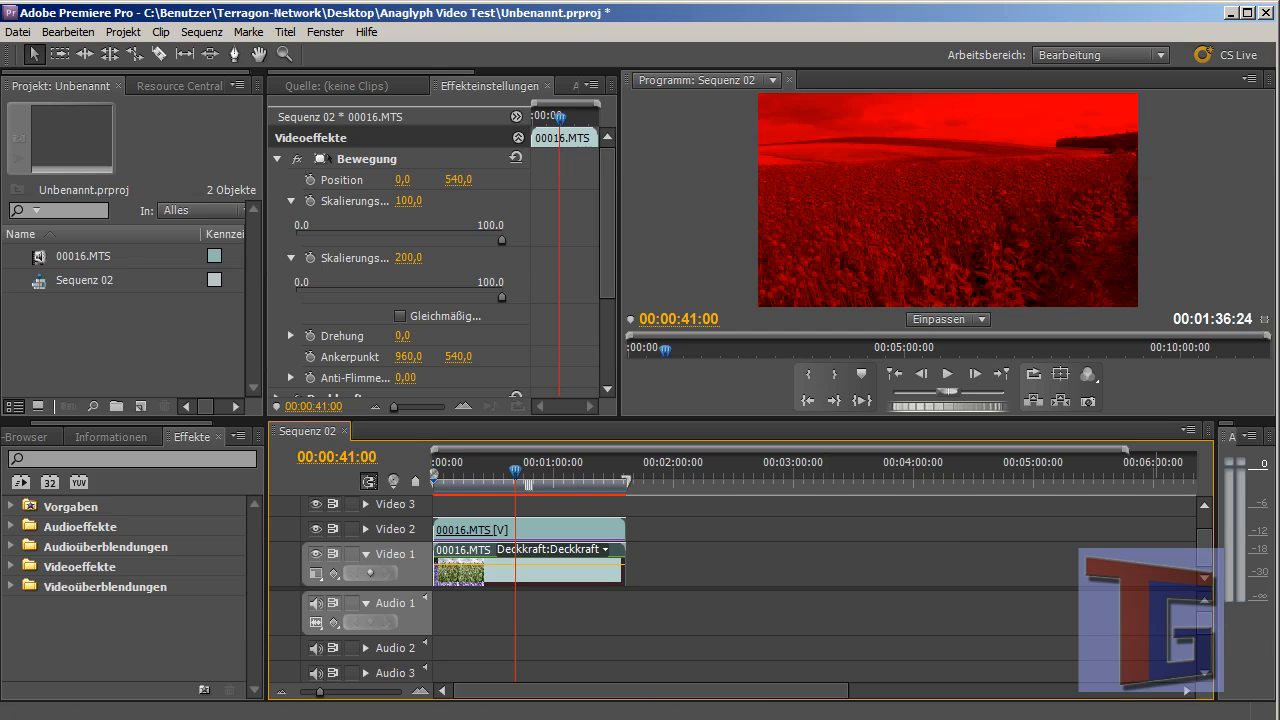
click(545, 529)
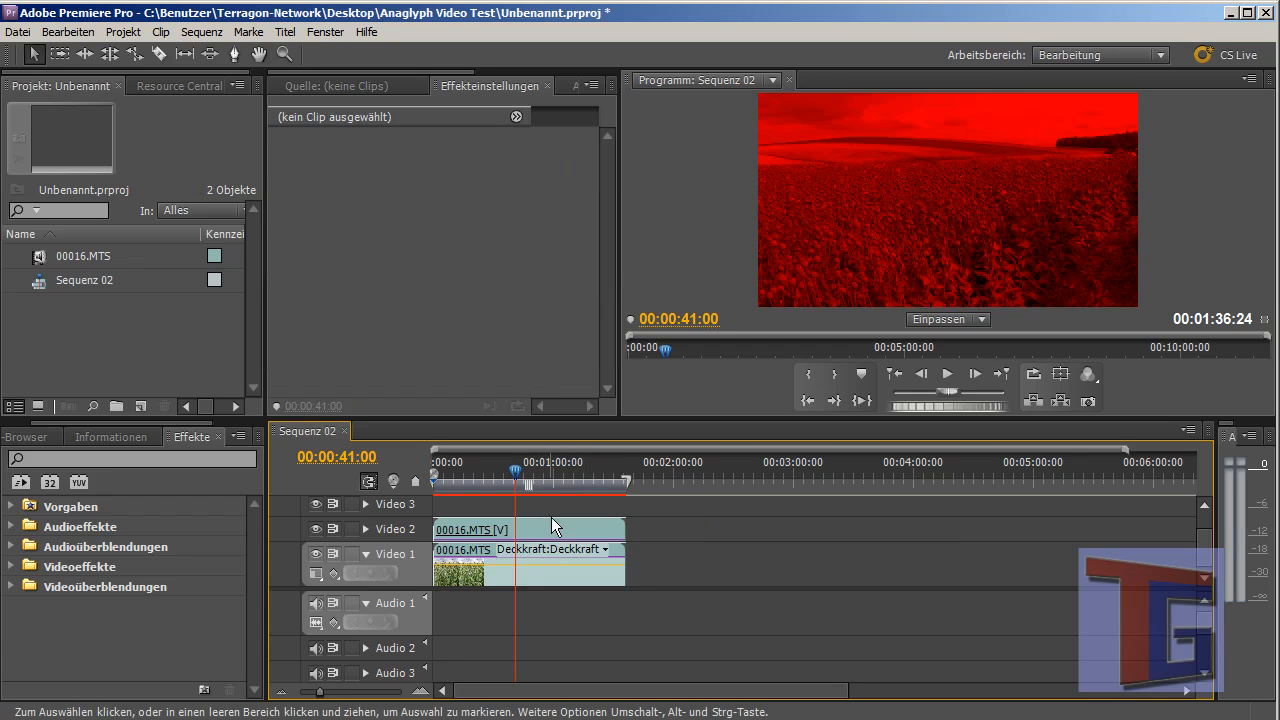
- Set the red copy's Opacity blend mode to Linear abwedeln (hinzufügen)
click(500, 529)
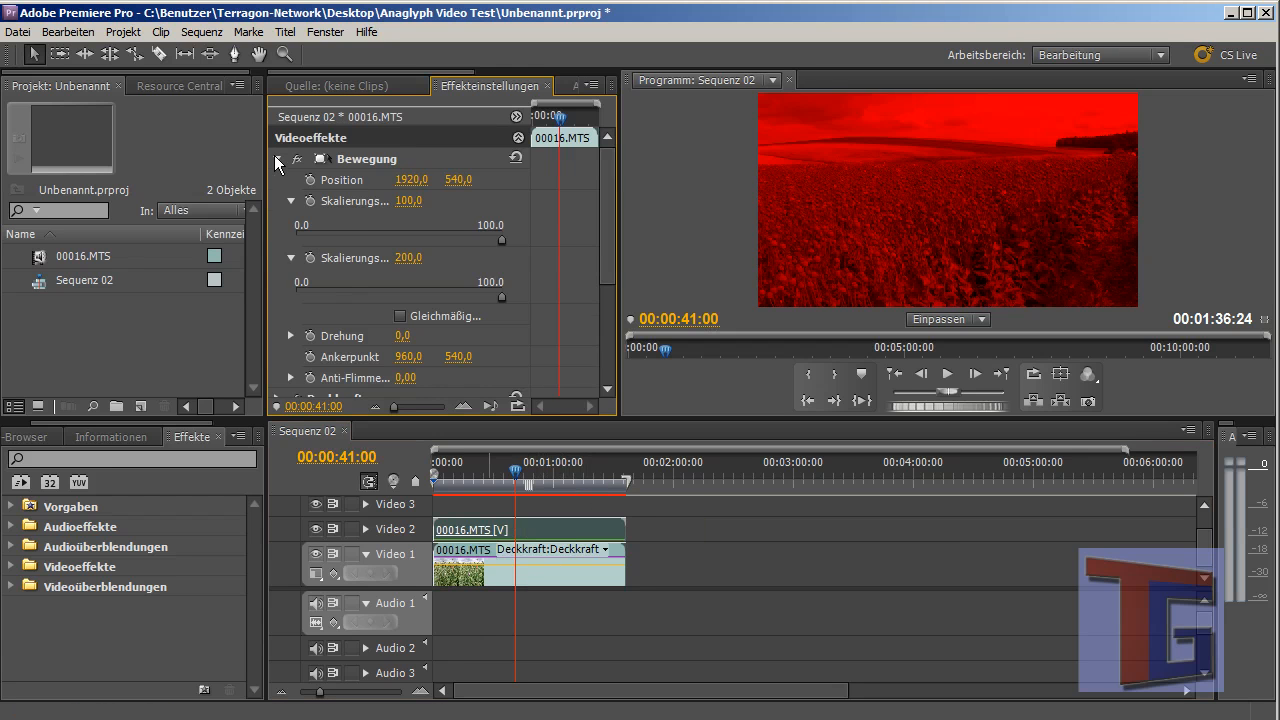
click(277, 158)
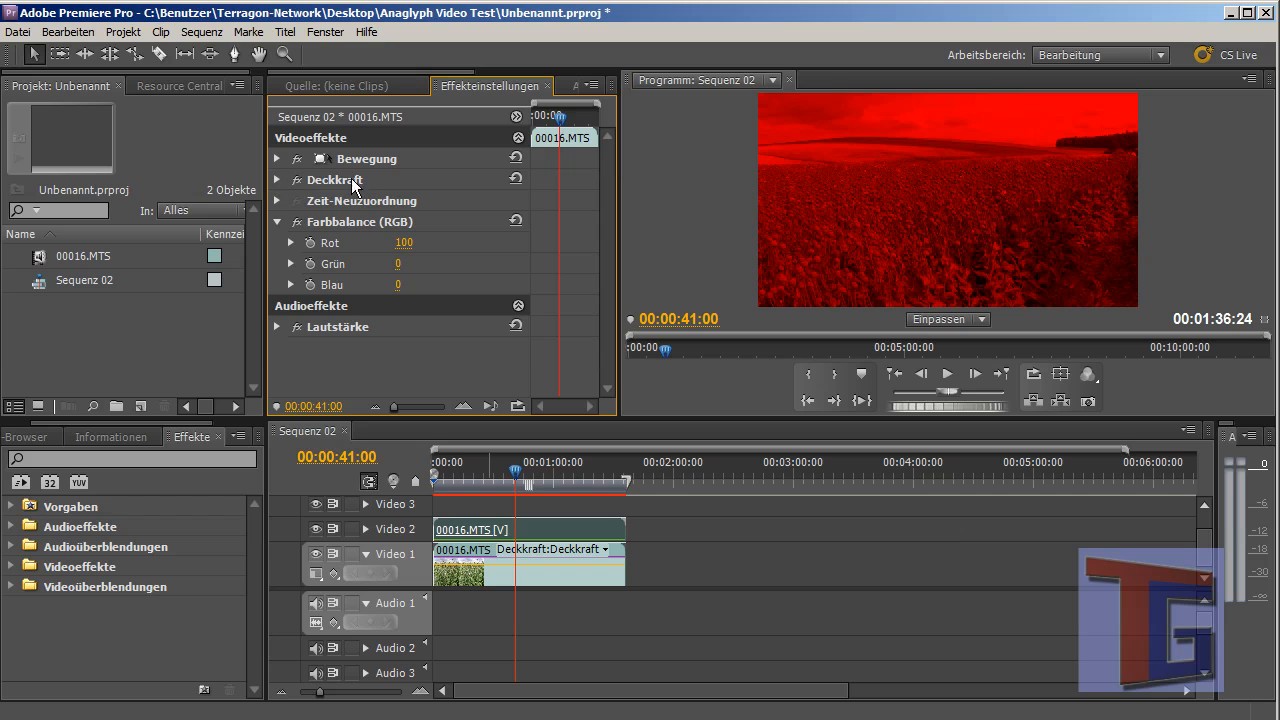
click(277, 180)
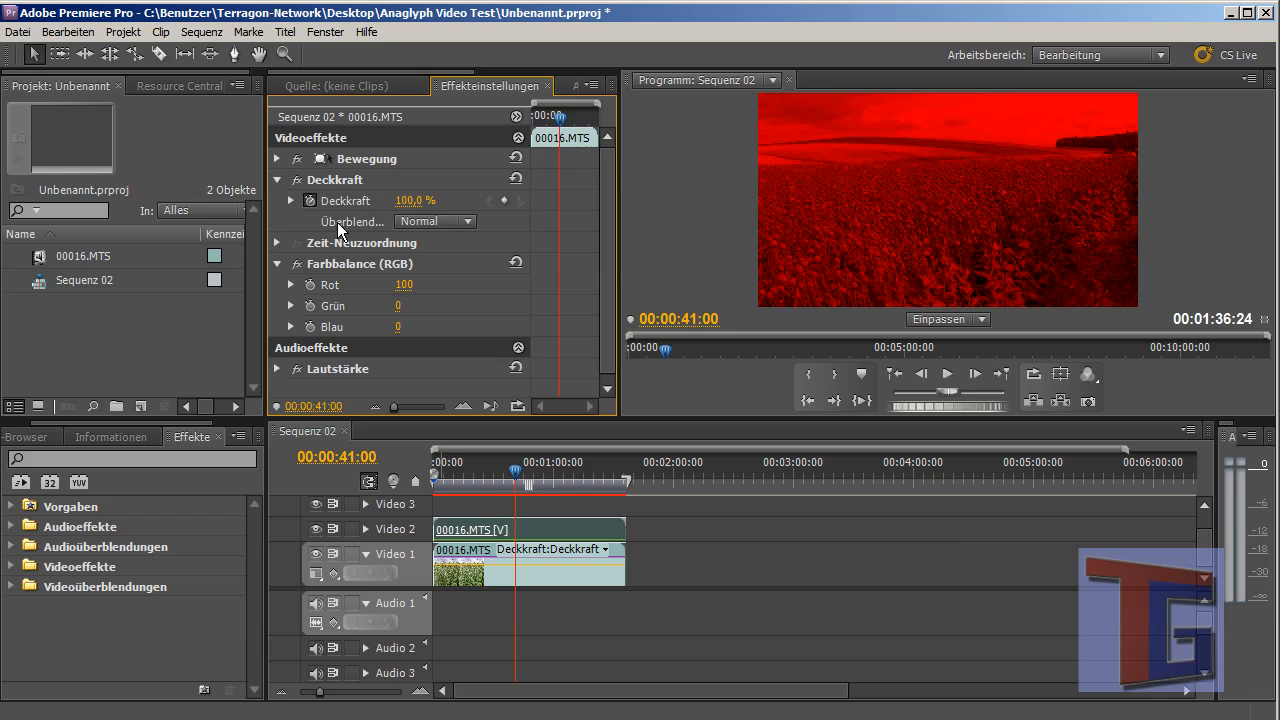
mouse_move(470, 221)
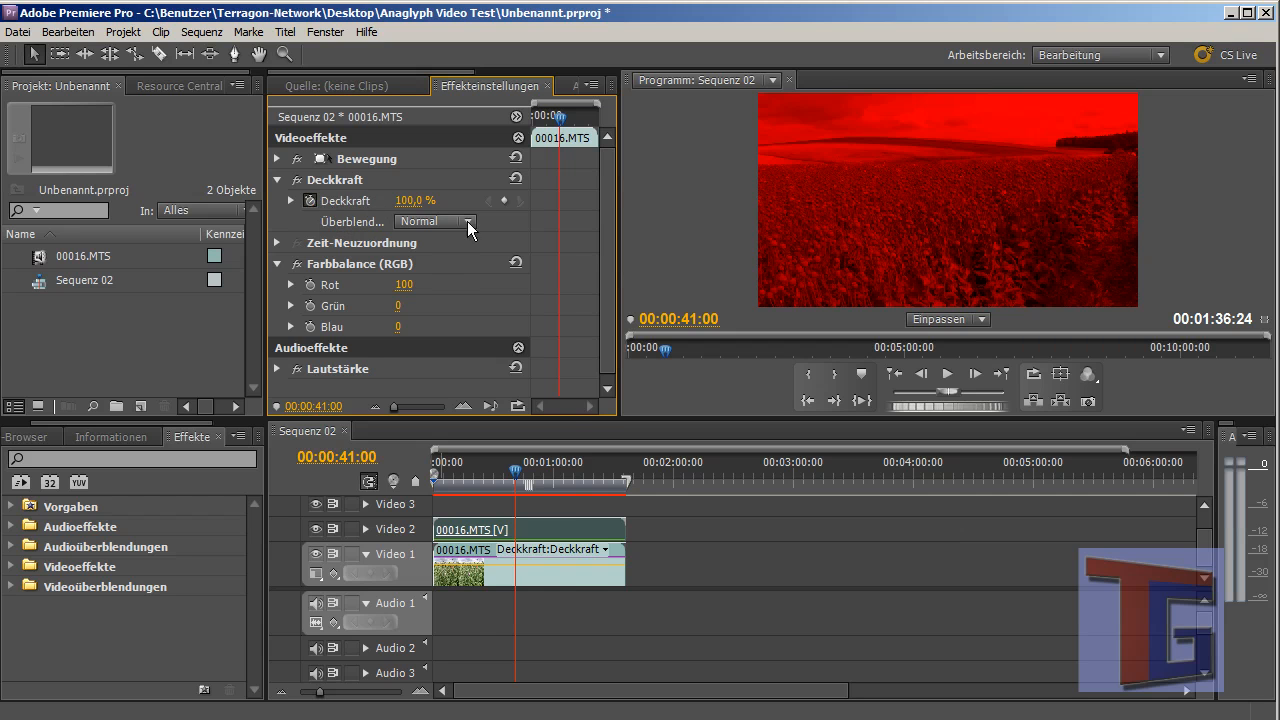
click(467, 221)
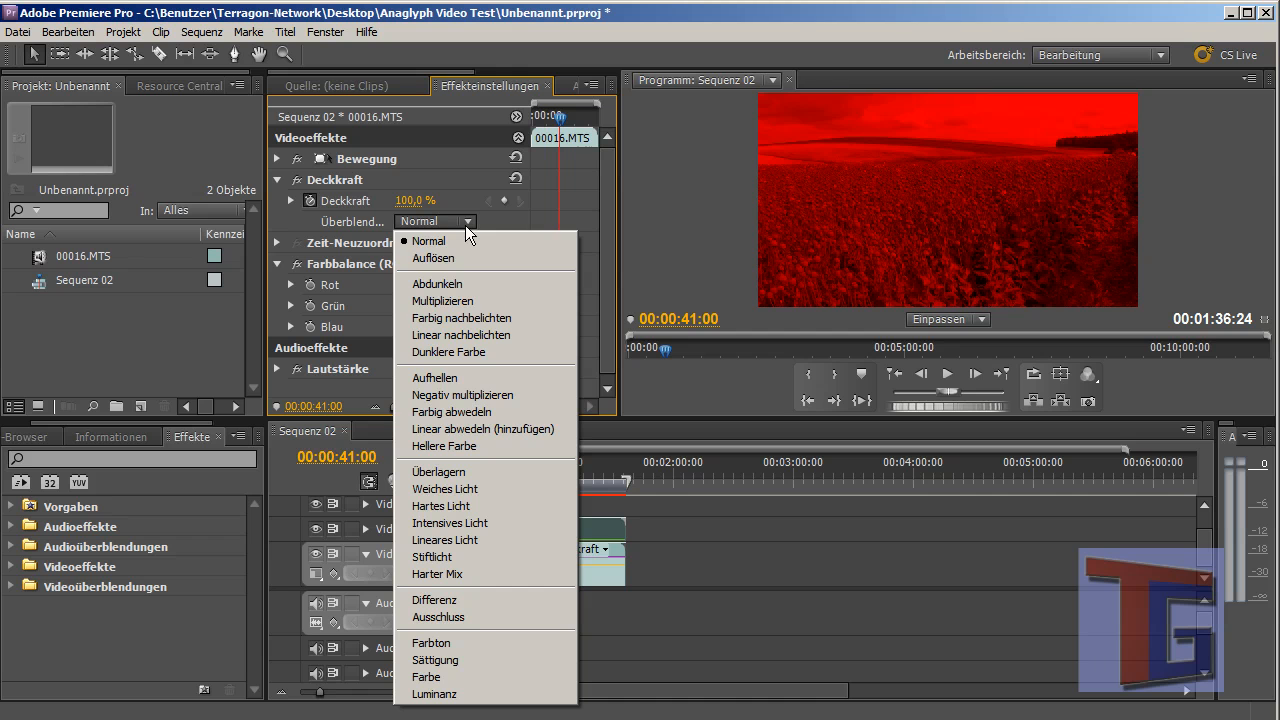
mouse_move(425, 435)
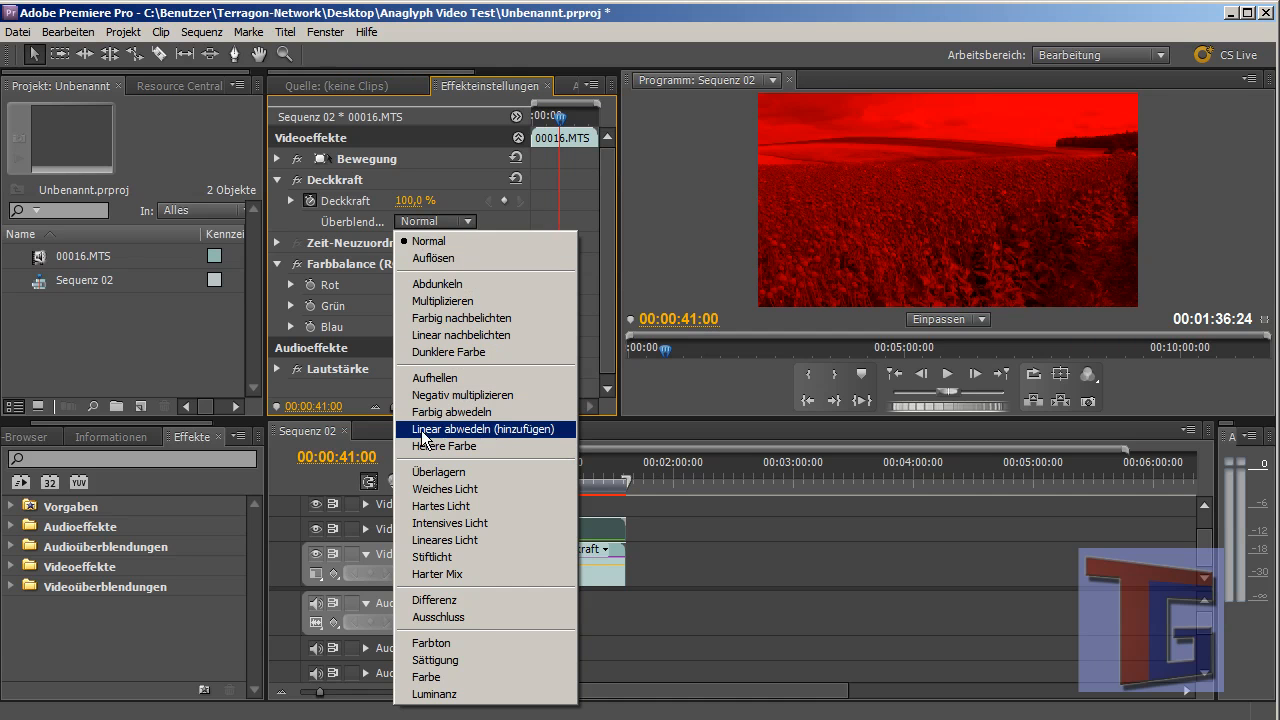
click(485, 428)
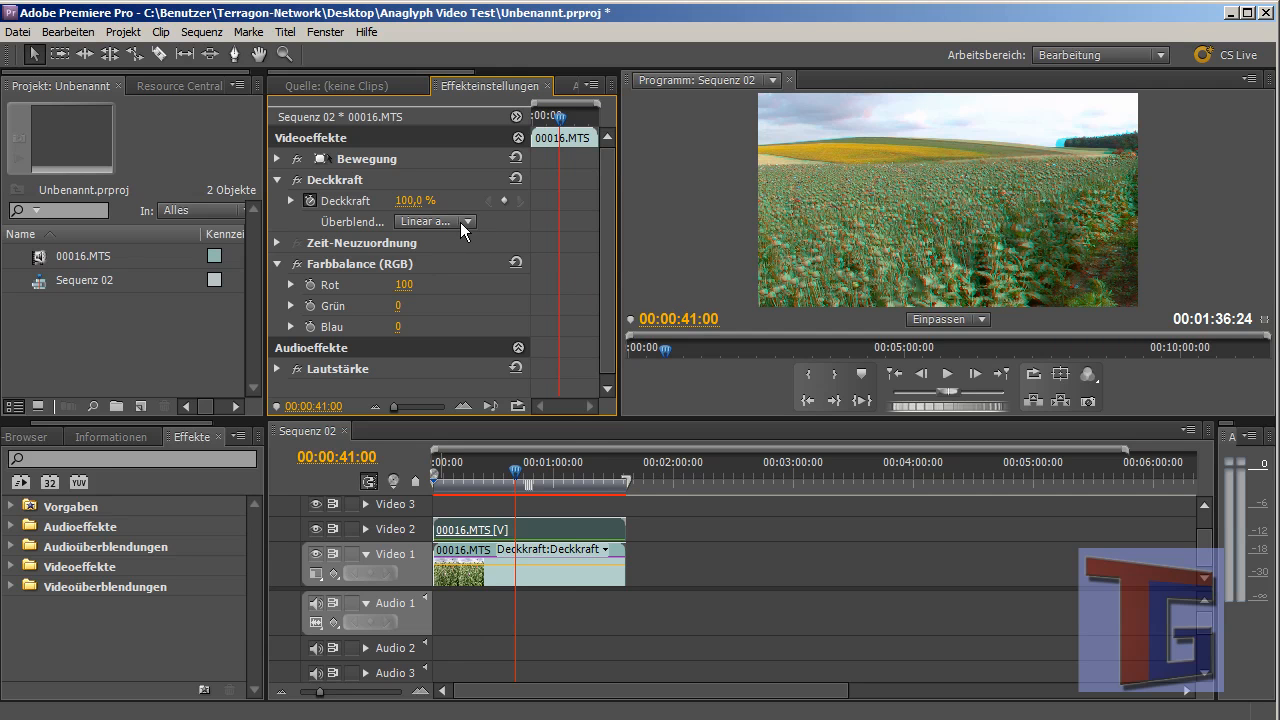
click(465, 221)
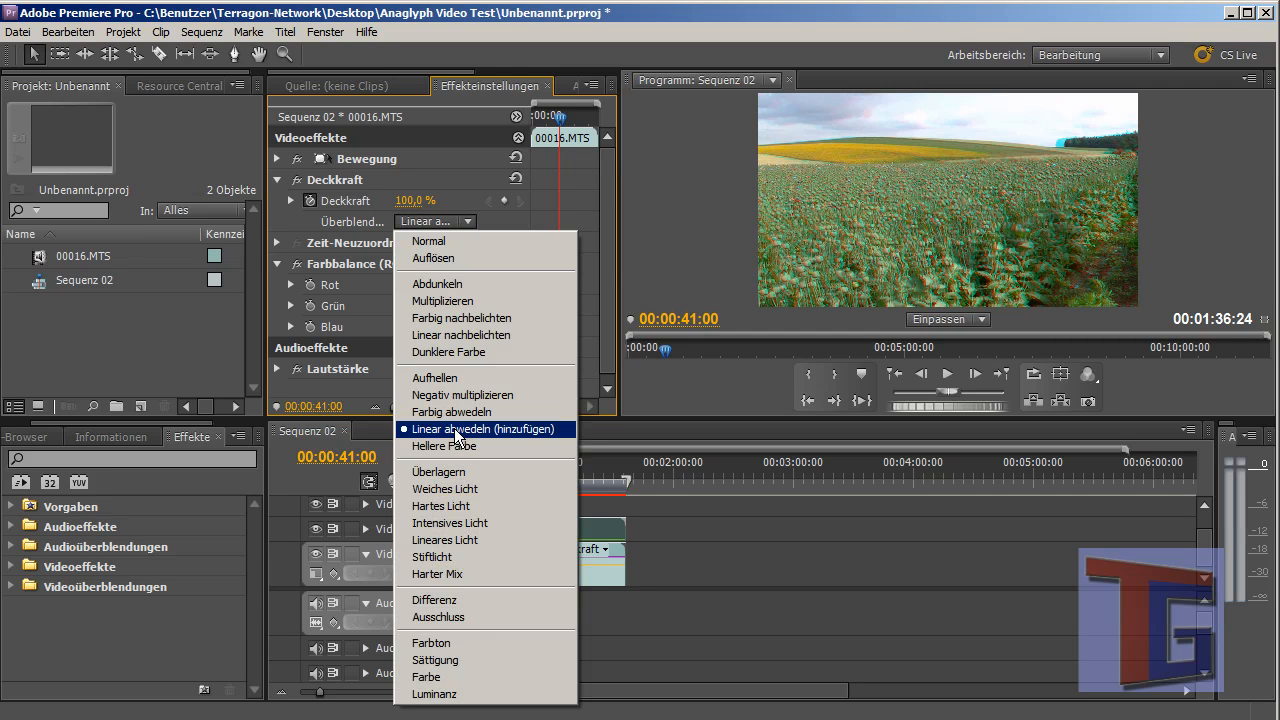
mouse_move(528, 438)
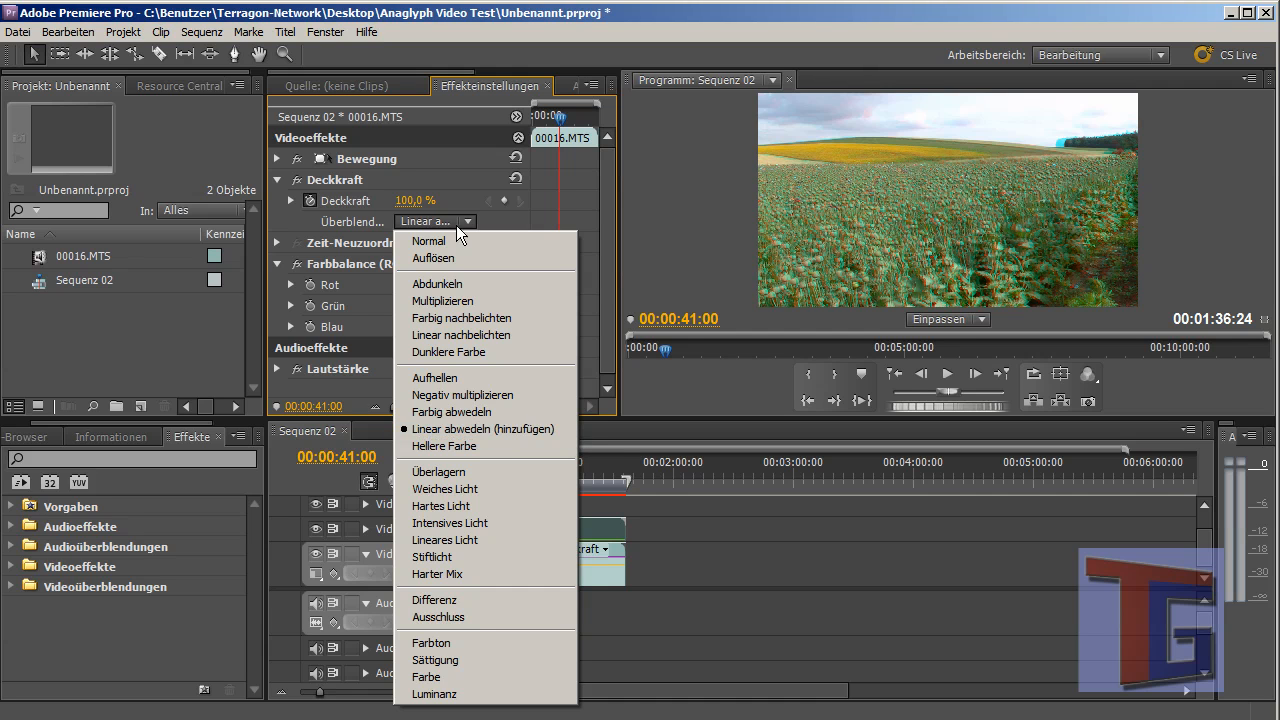
click(457, 221)
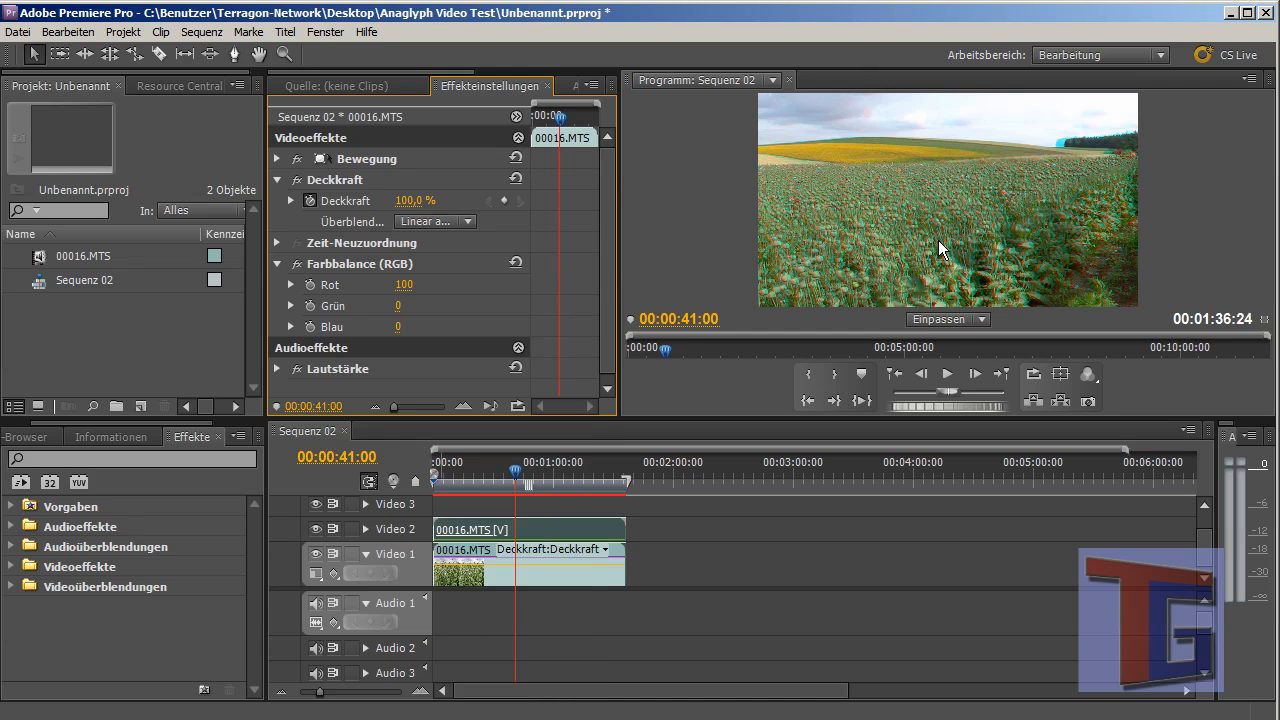
mouse_move(958, 268)
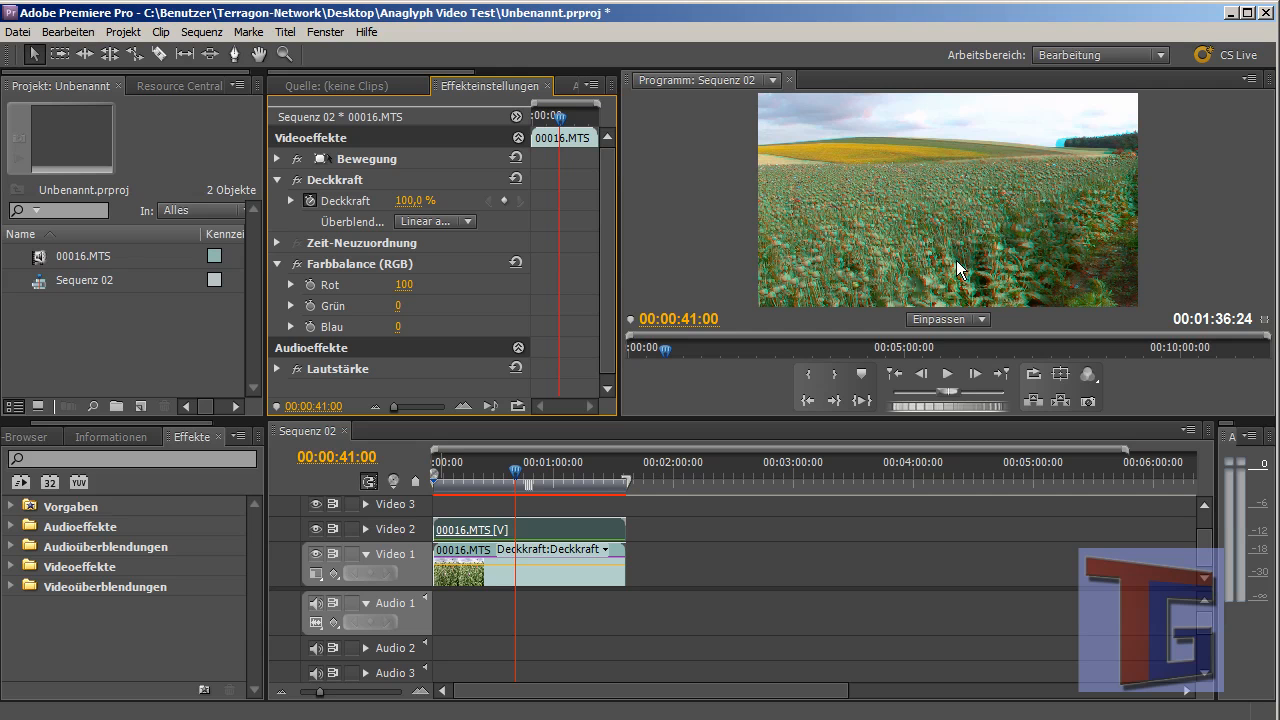
mouse_move(879, 290)
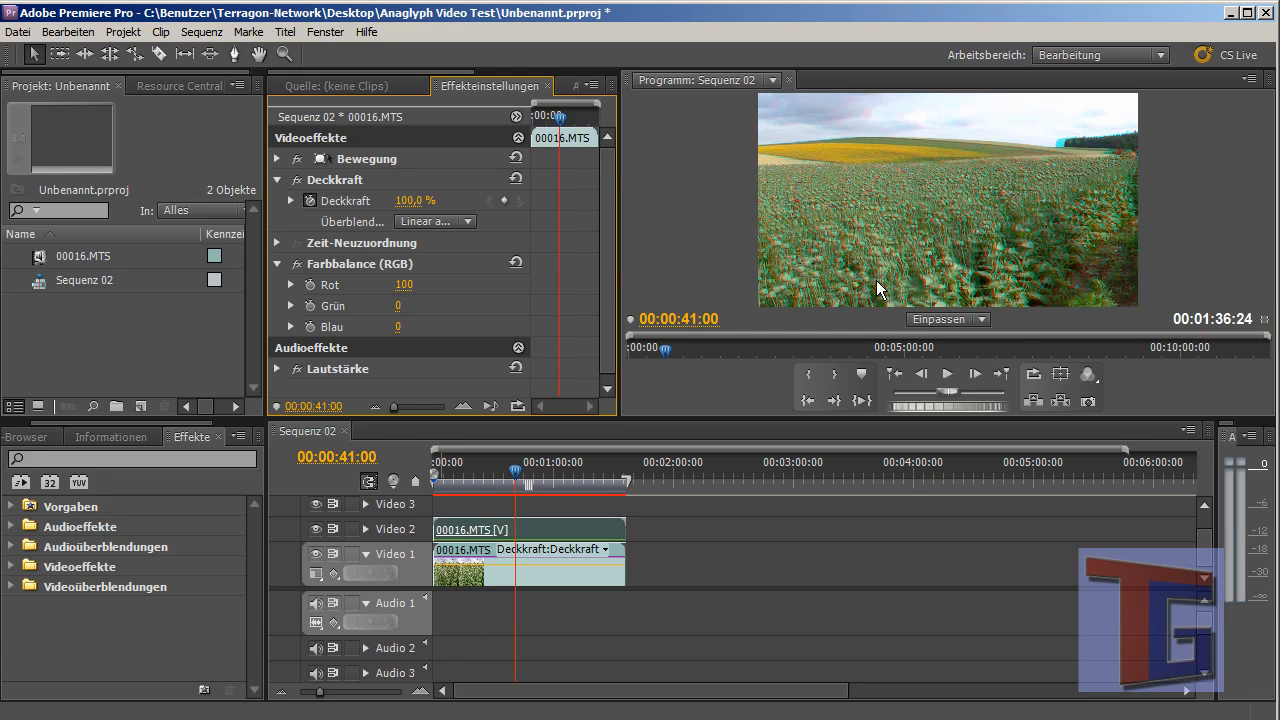
mouse_move(90, 315)
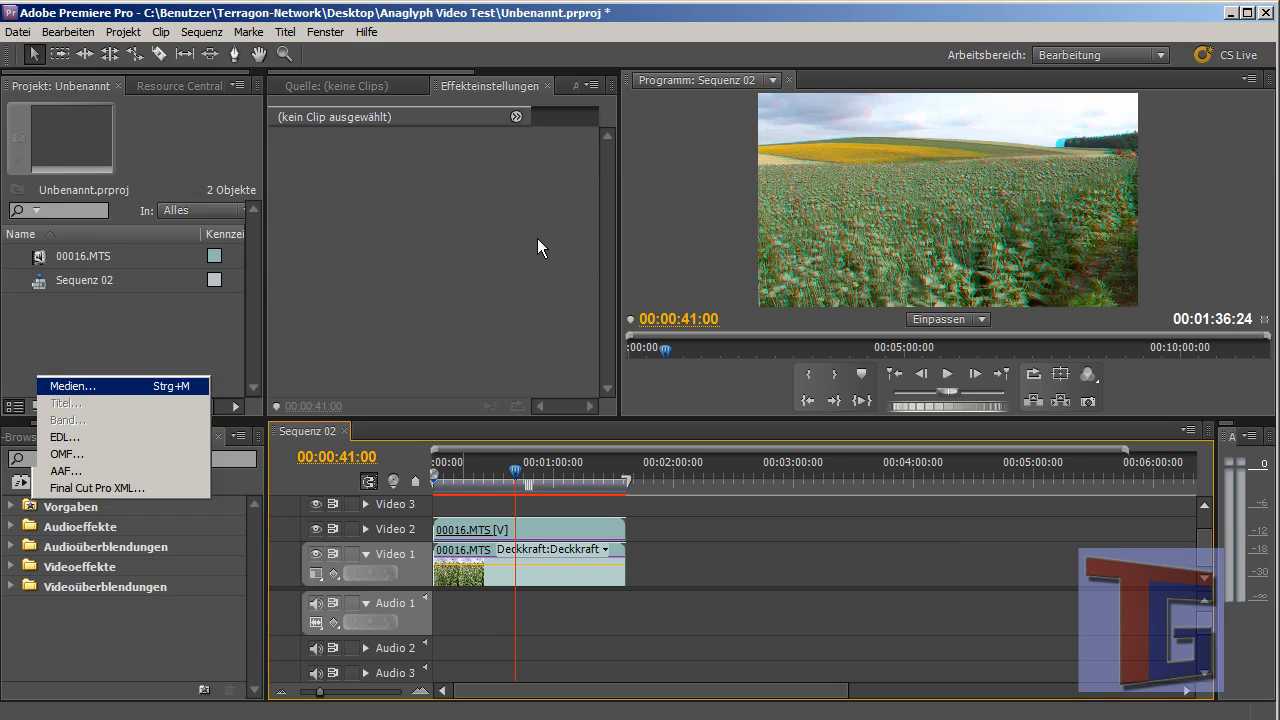
- Open the media export settings, preview the output, and untick Export Audio
click(72, 386)
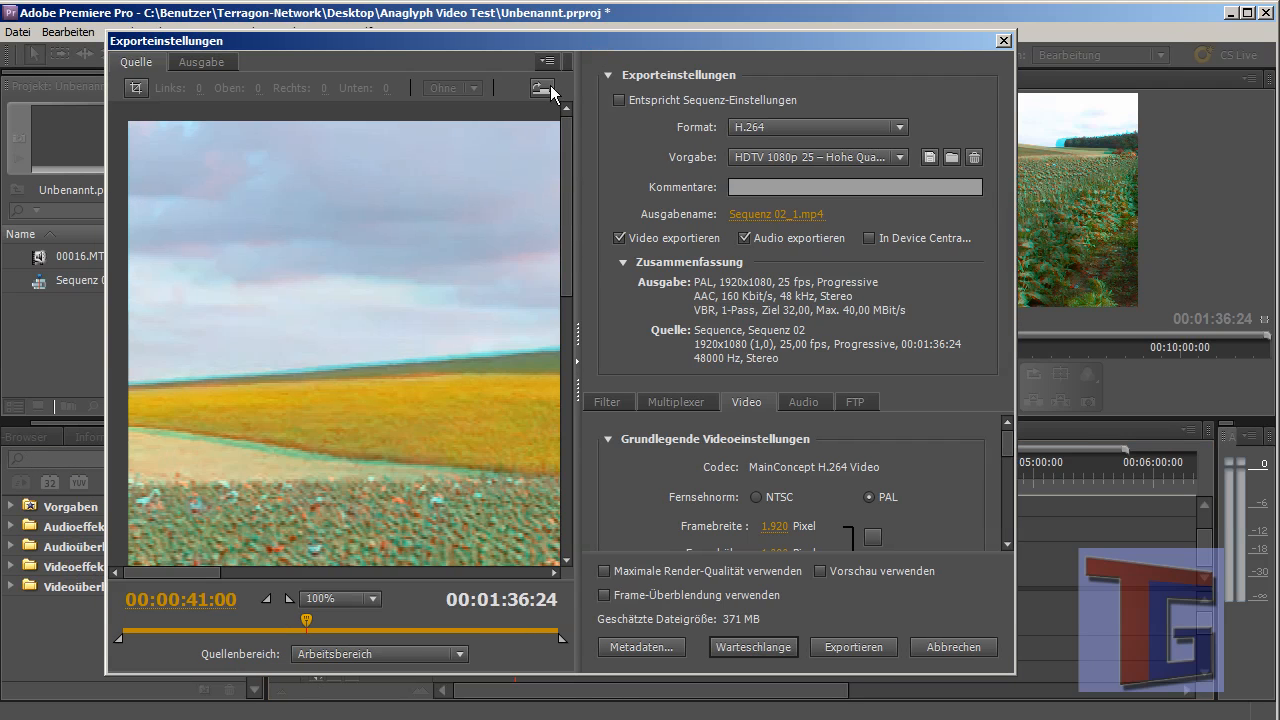
click(202, 62)
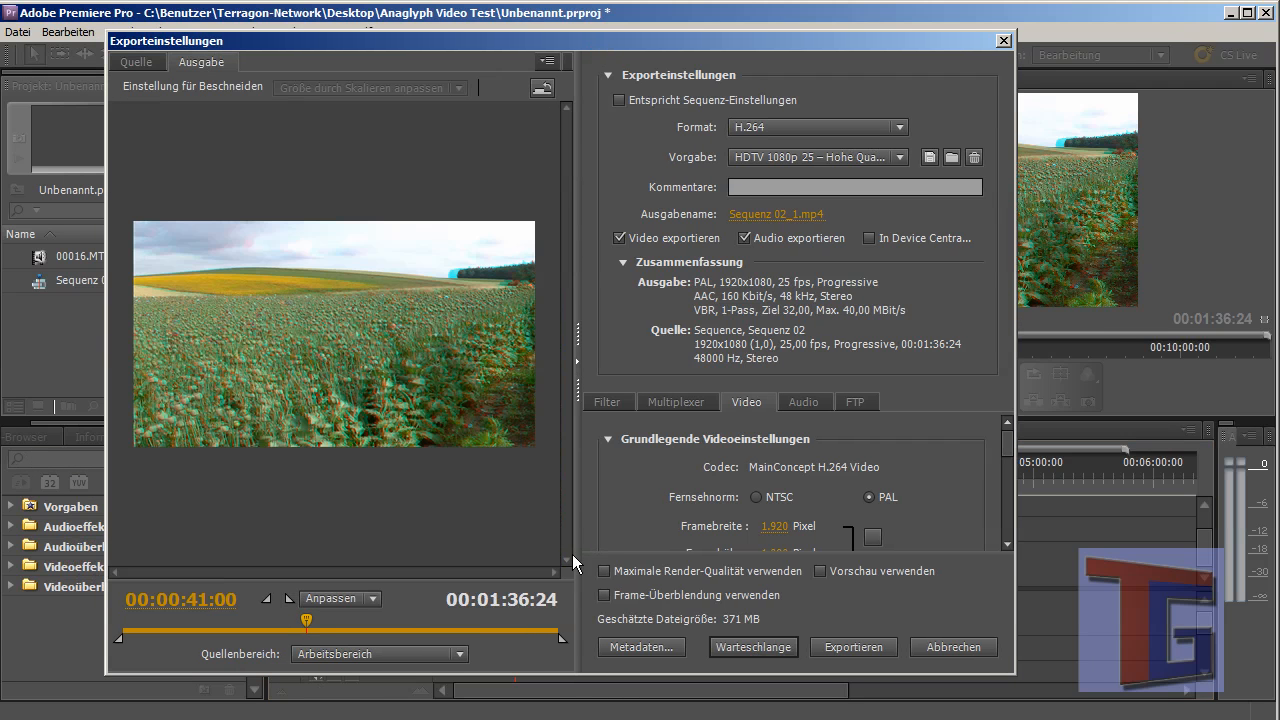
mouse_move(485, 598)
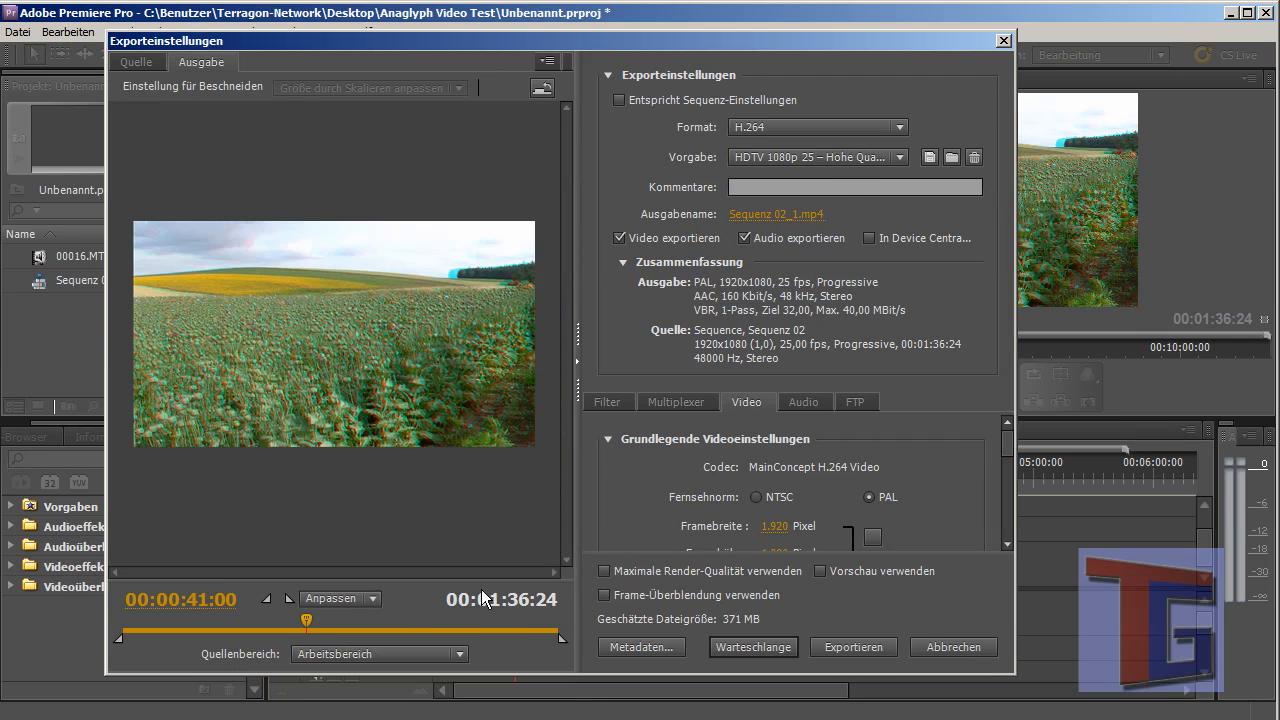
mouse_move(775, 214)
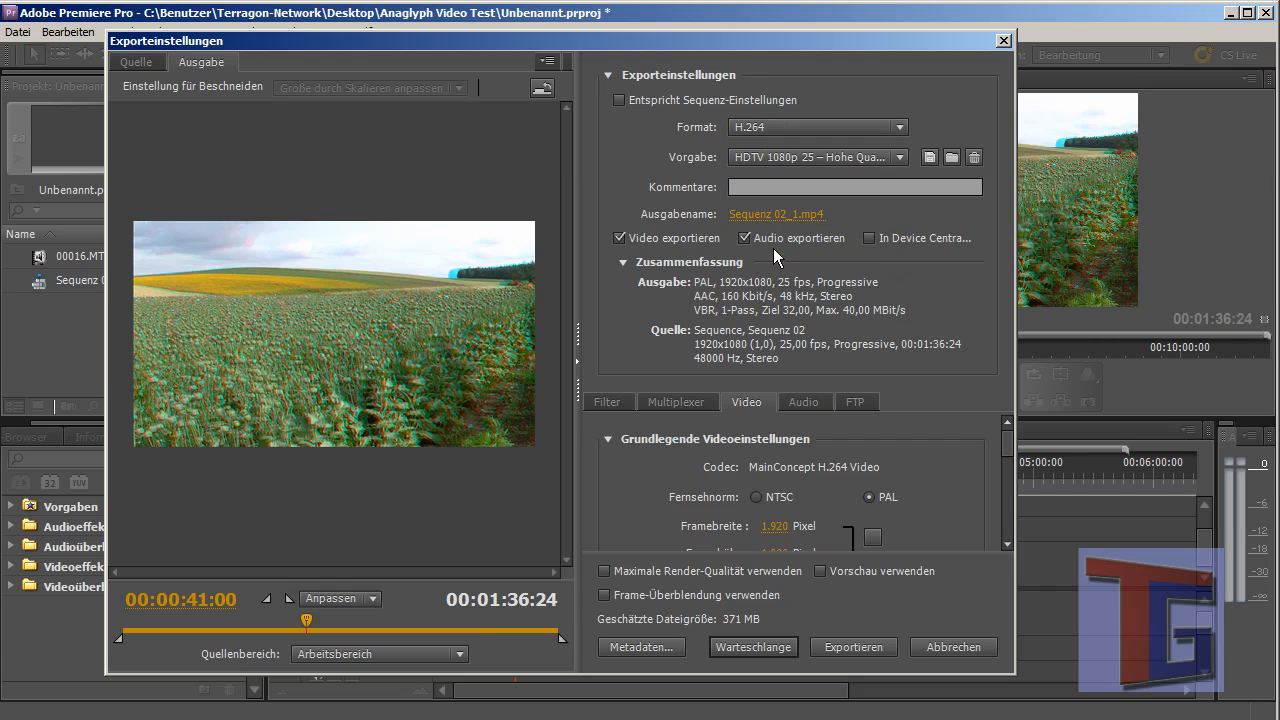
click(745, 238)
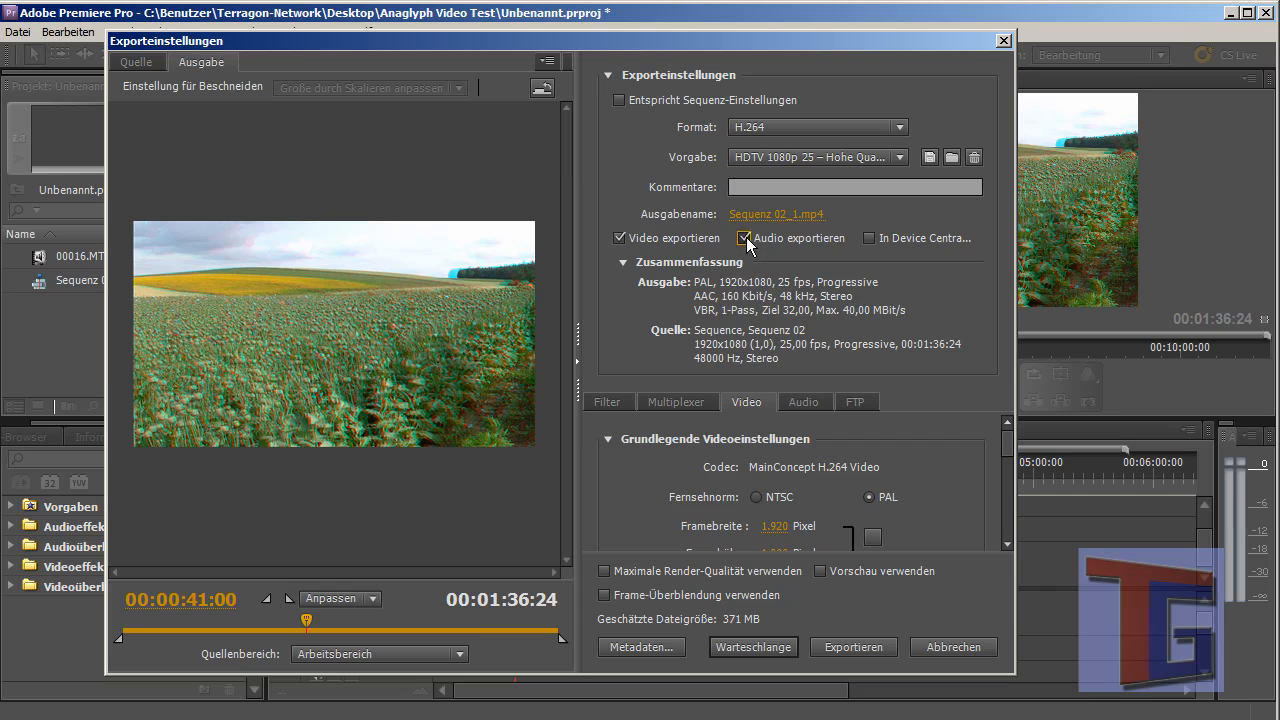
click(745, 238)
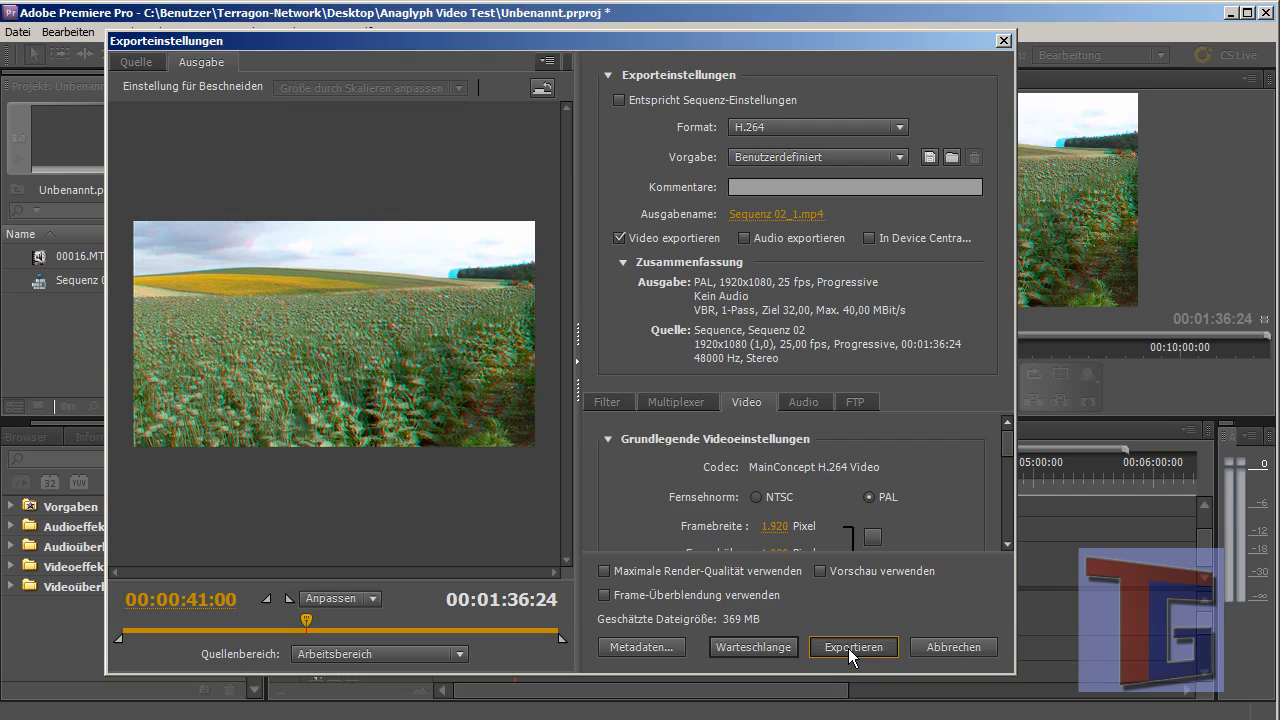
- Set the output frame width to 1280 and start the H.264 export
click(853, 647)
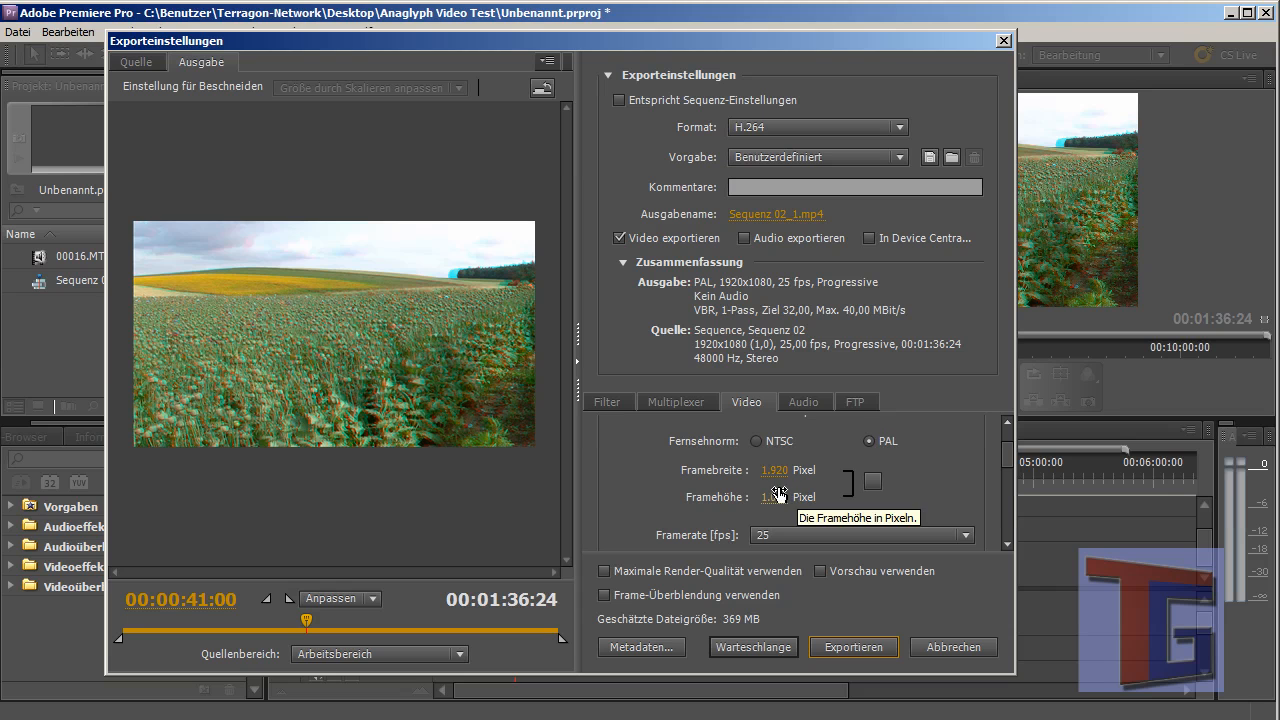
click(777, 470)
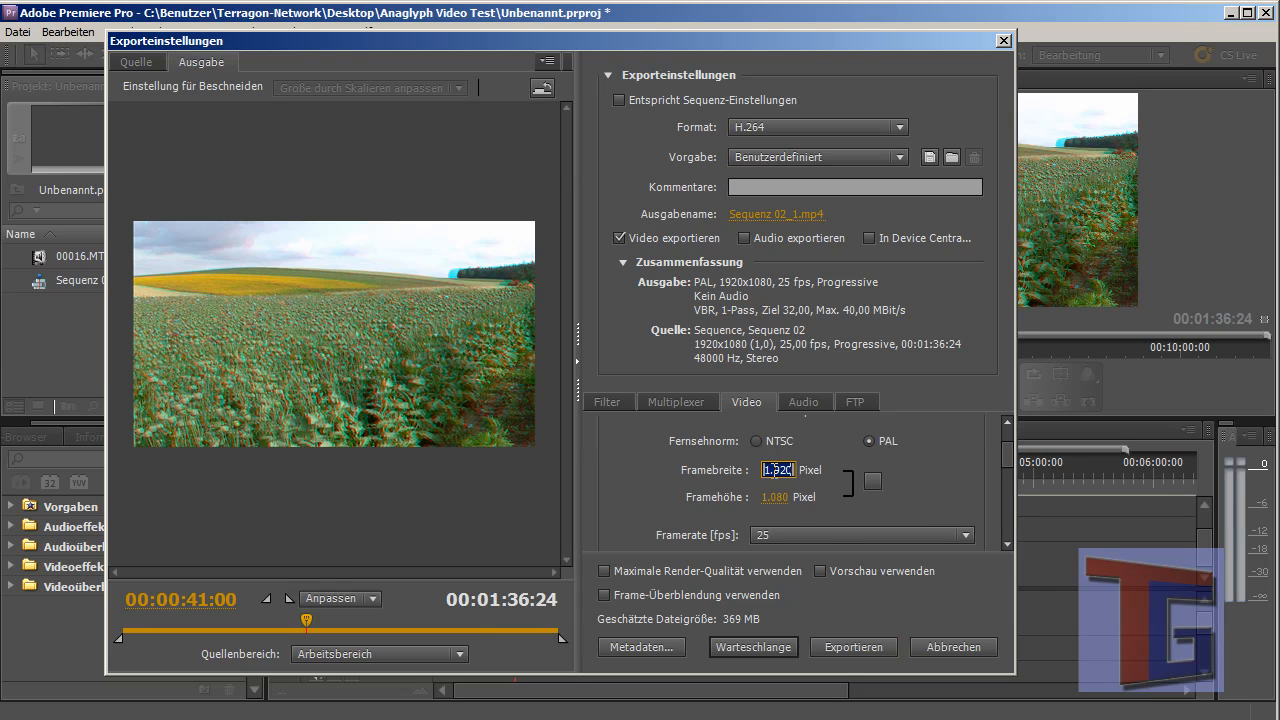
text(120)
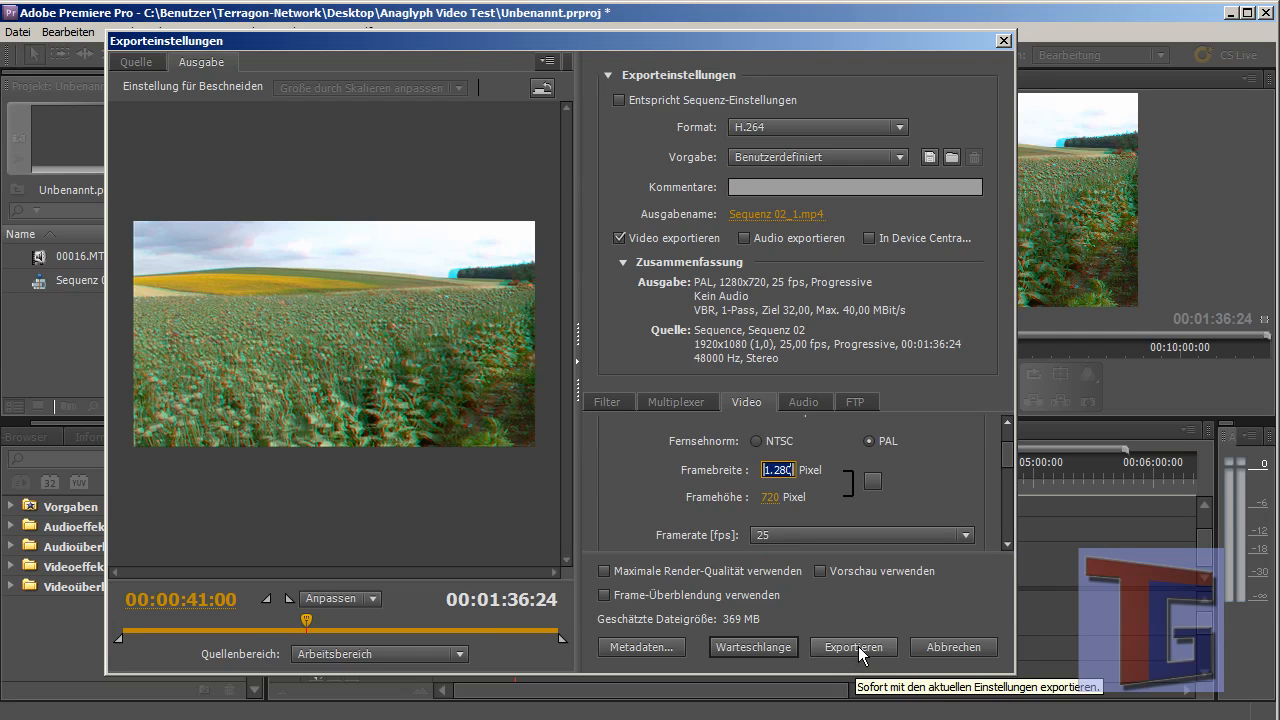
click(853, 647)
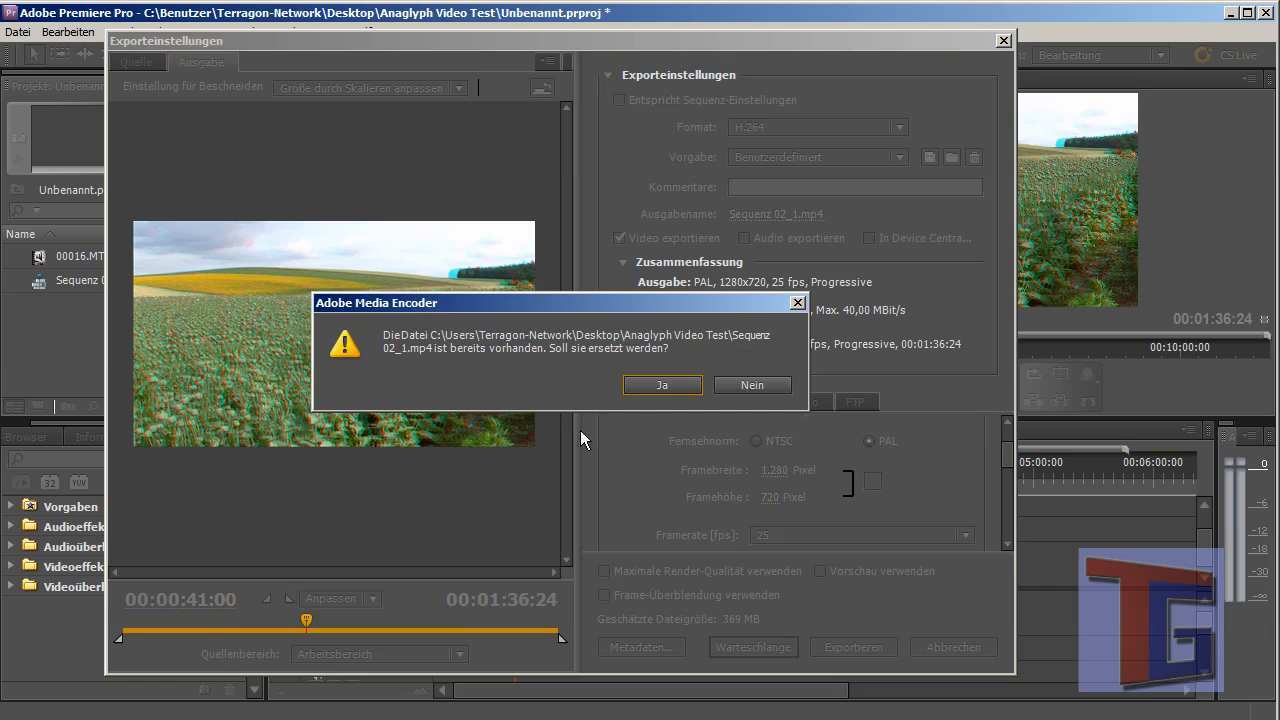
- Confirm replacing Sequenz 02_1.mp4 and let the anaglyph export finish encoding
click(661, 385)
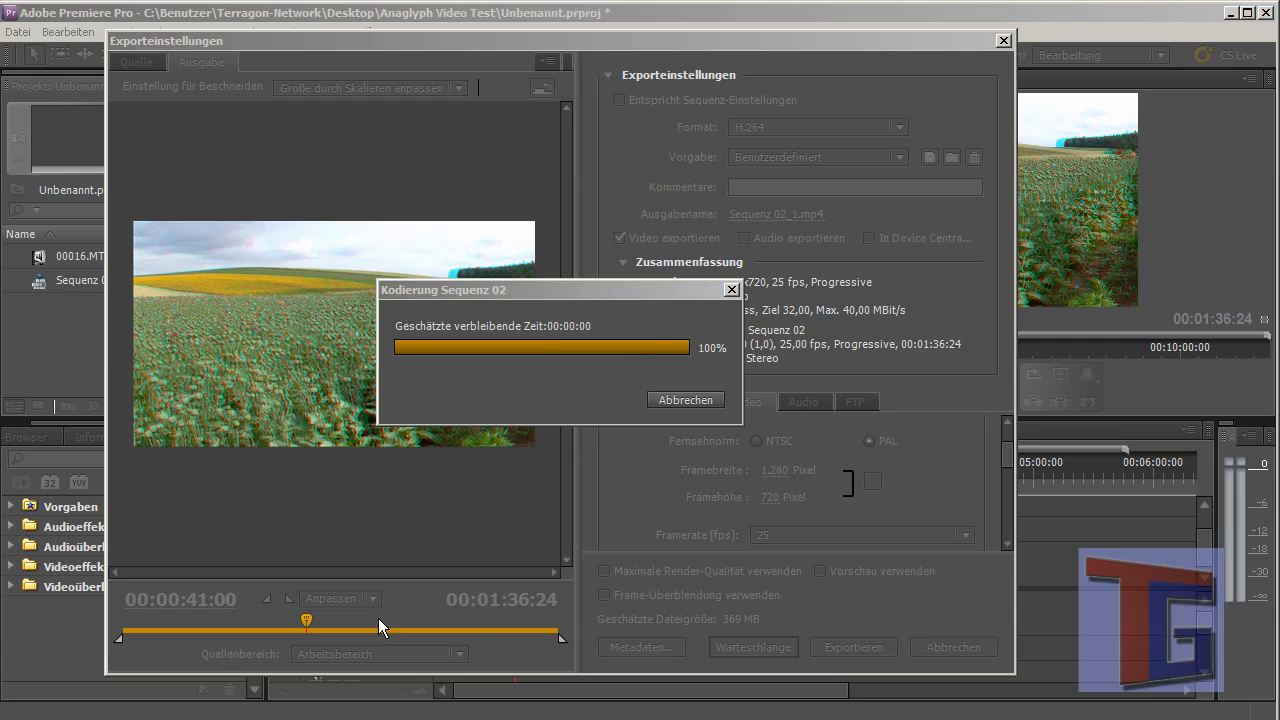
mouse_move(500, 409)
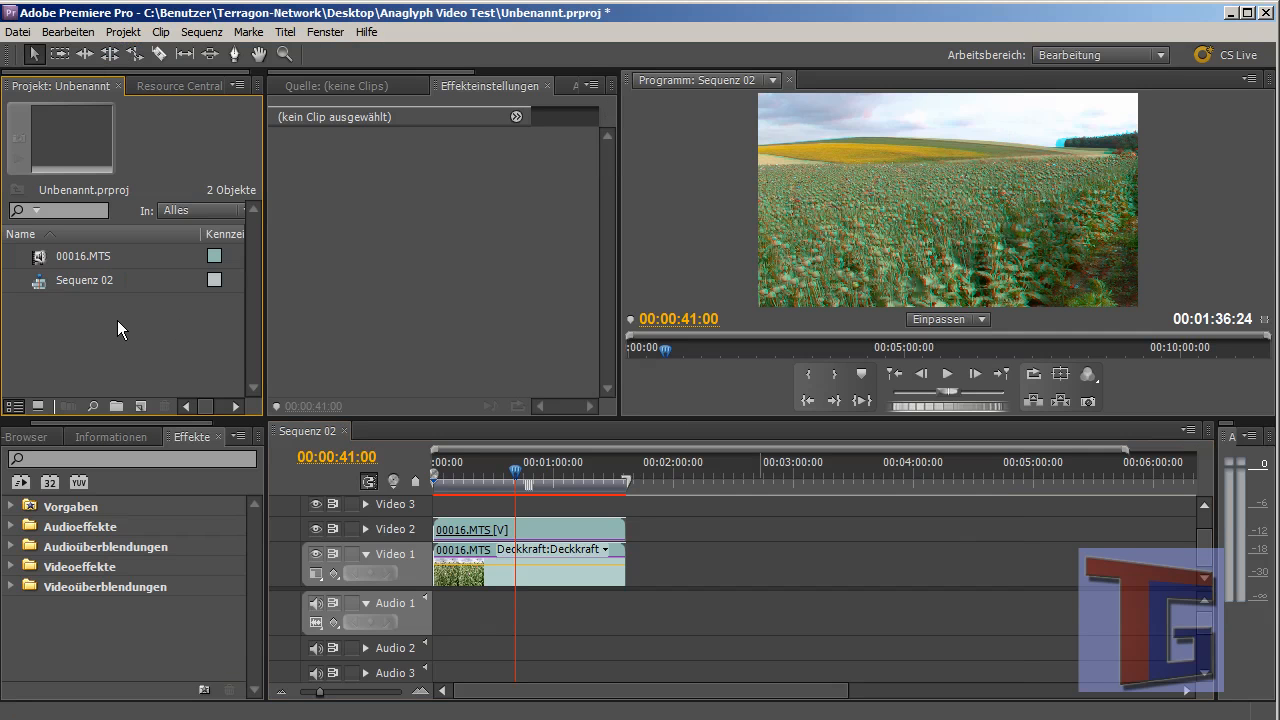
click(17, 31)
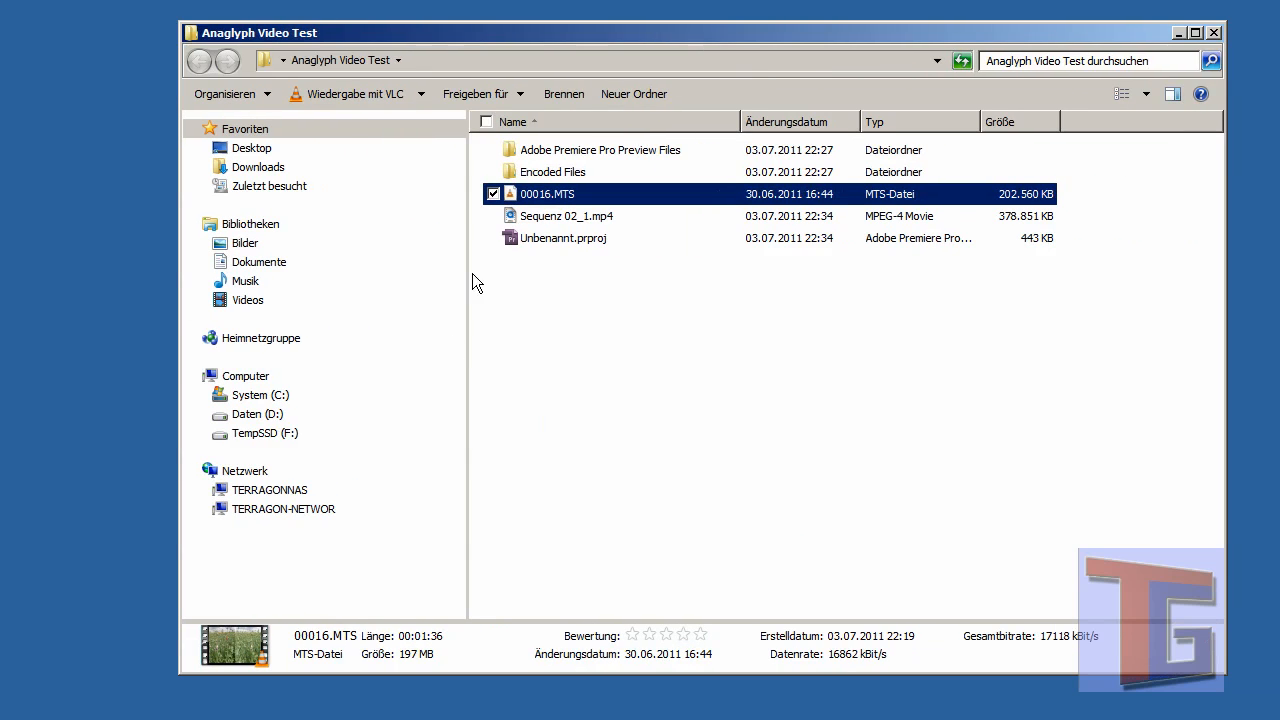
- Check the Anaglyph Video Test folder for the roughly 379 MB Sequenz 02_1.mp4
right_click(566, 215)
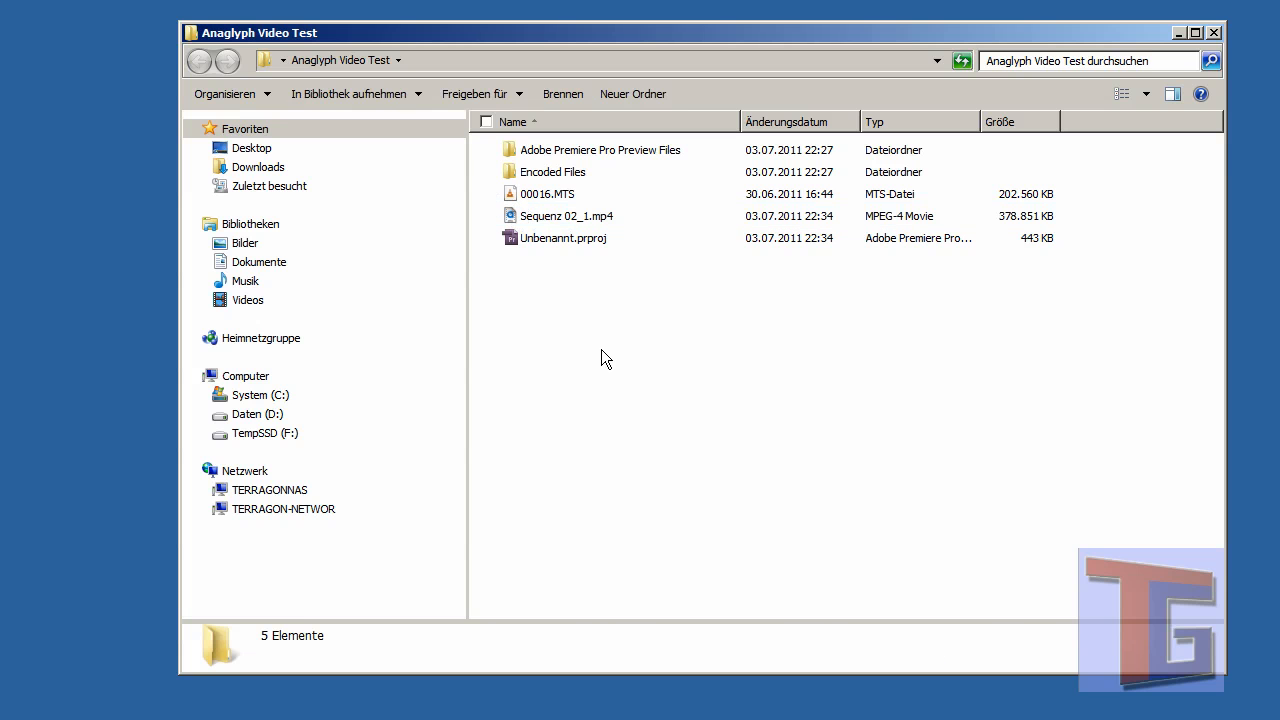
mouse_move(601, 351)
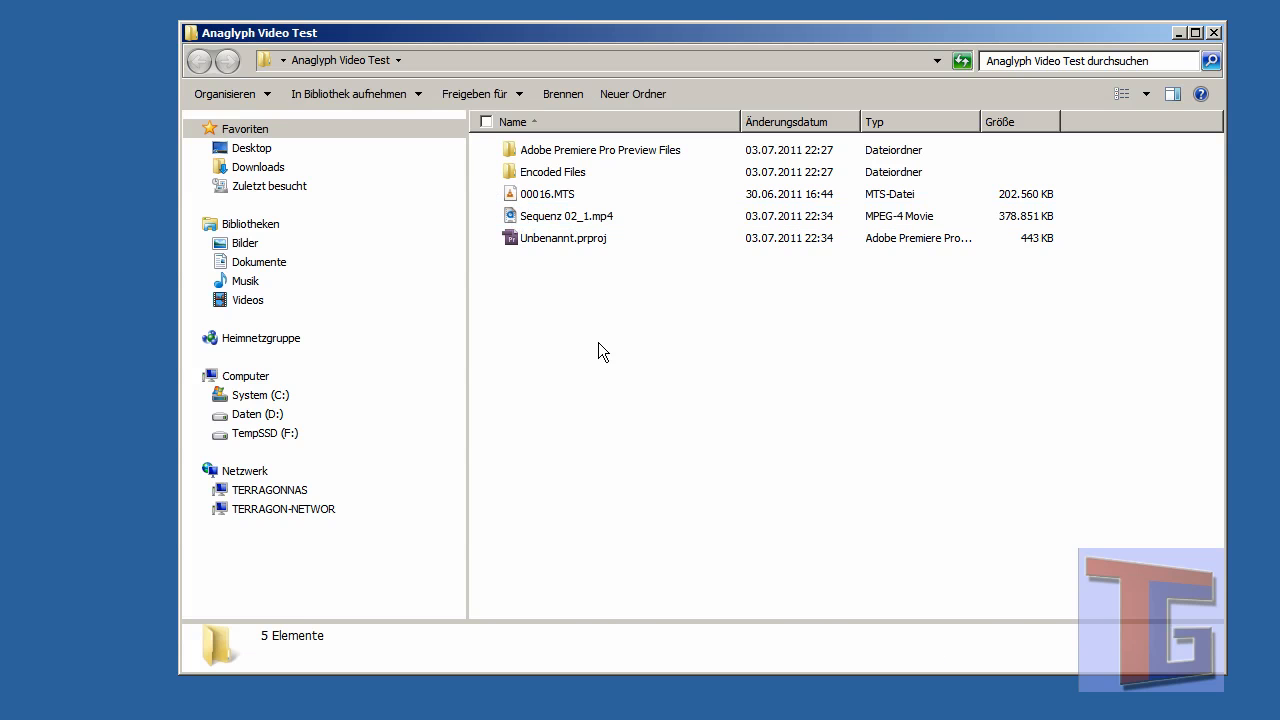
mouse_move(987, 710)
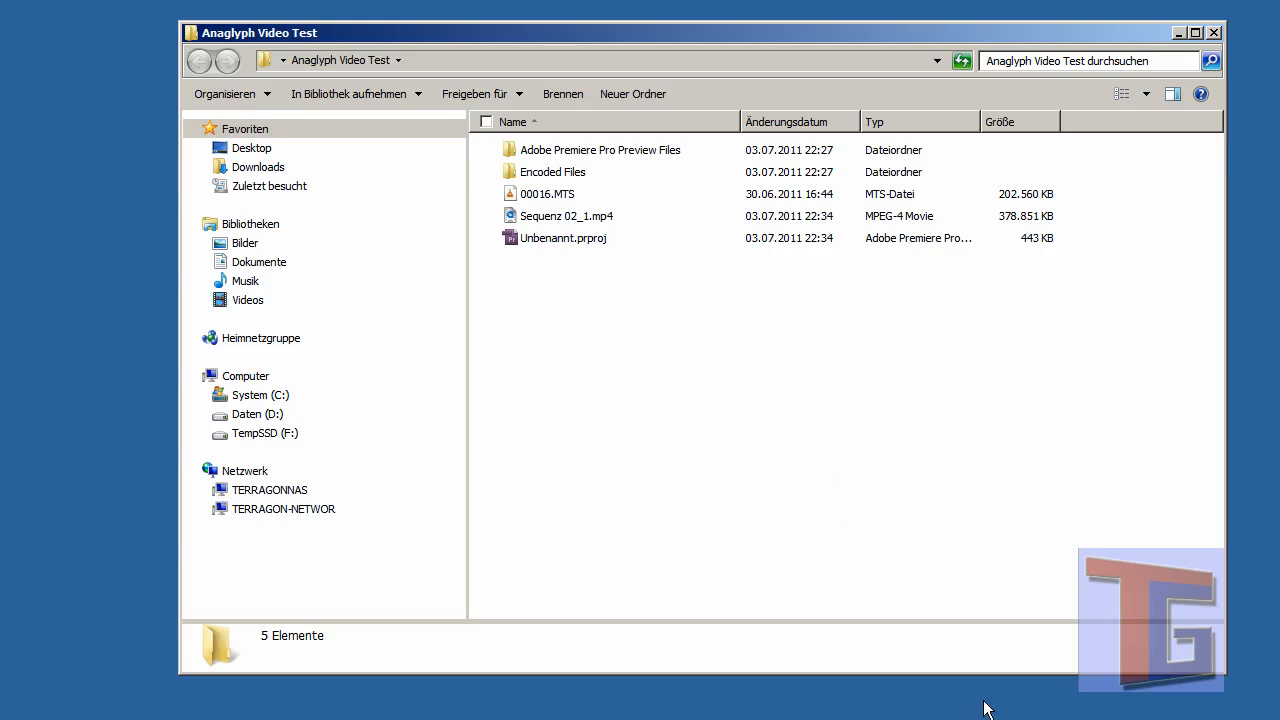